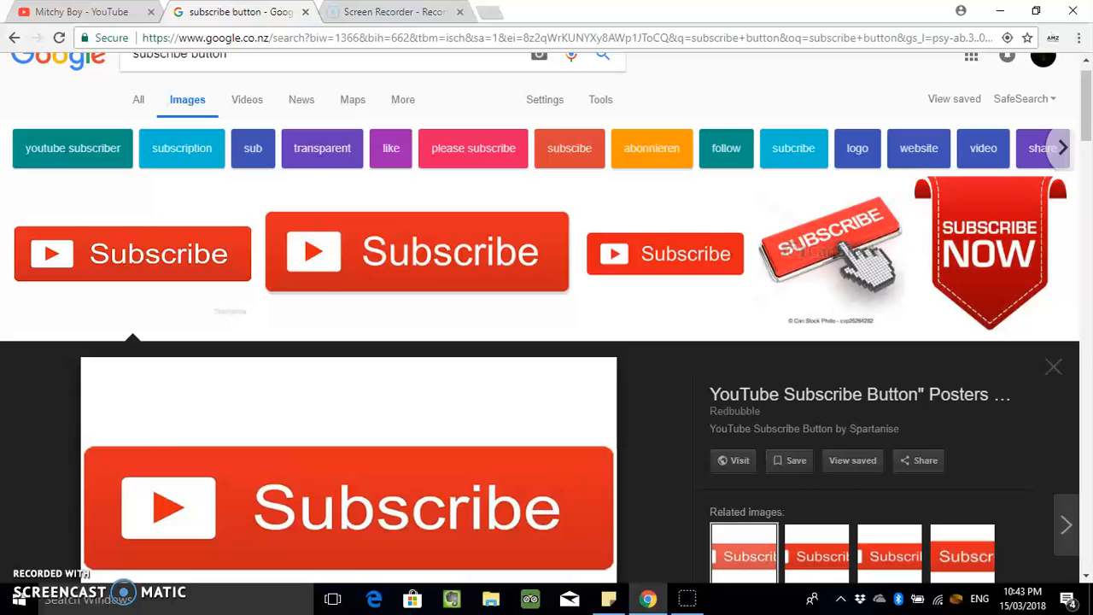
mouse_move(179, 270)
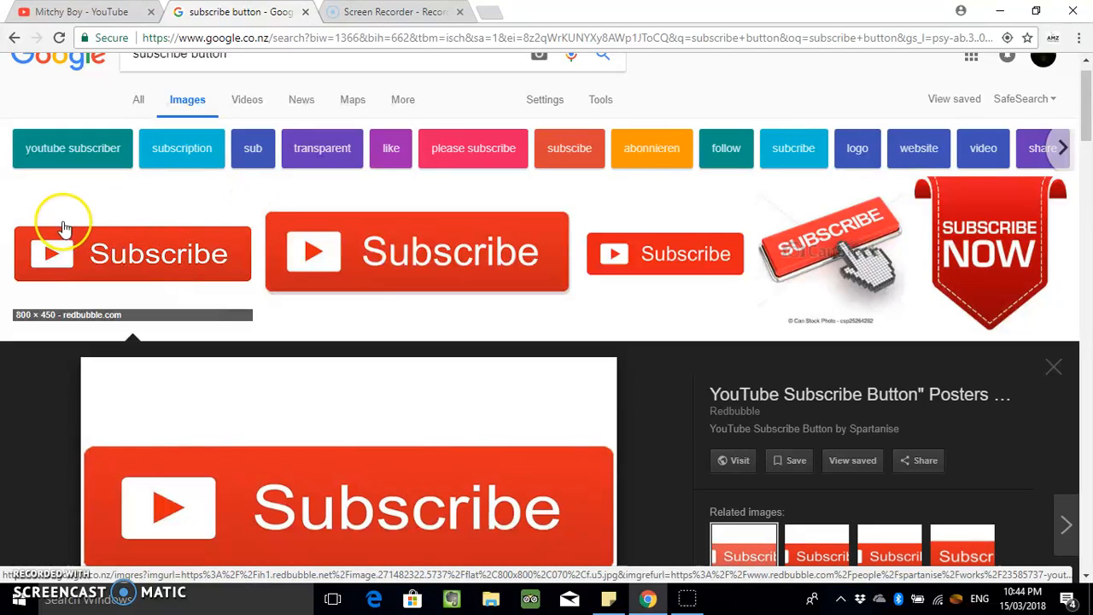
mouse_move(138, 228)
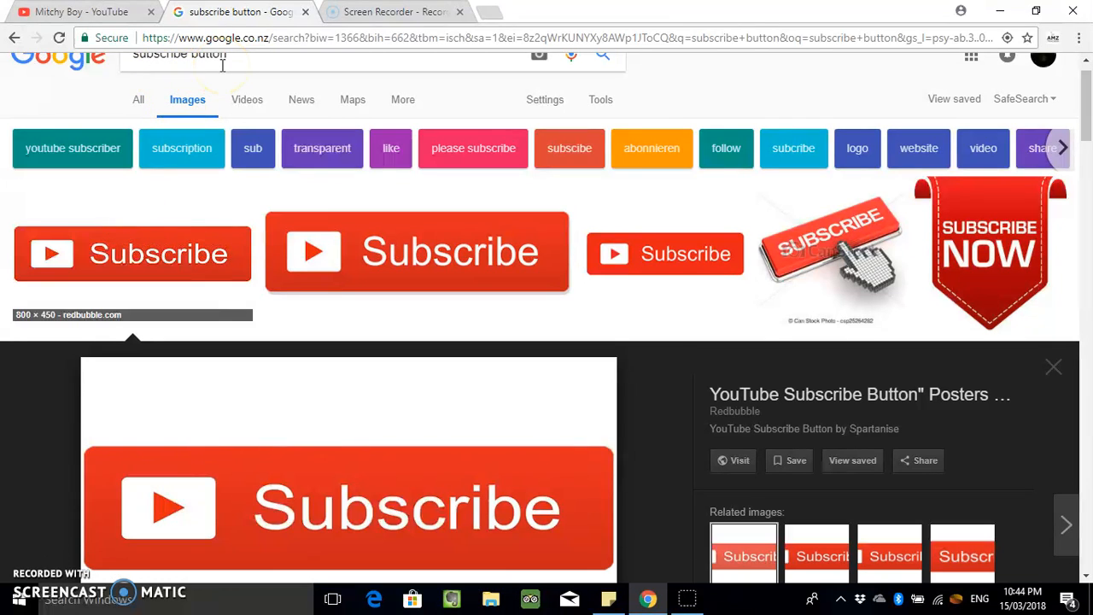
mouse_move(38, 248)
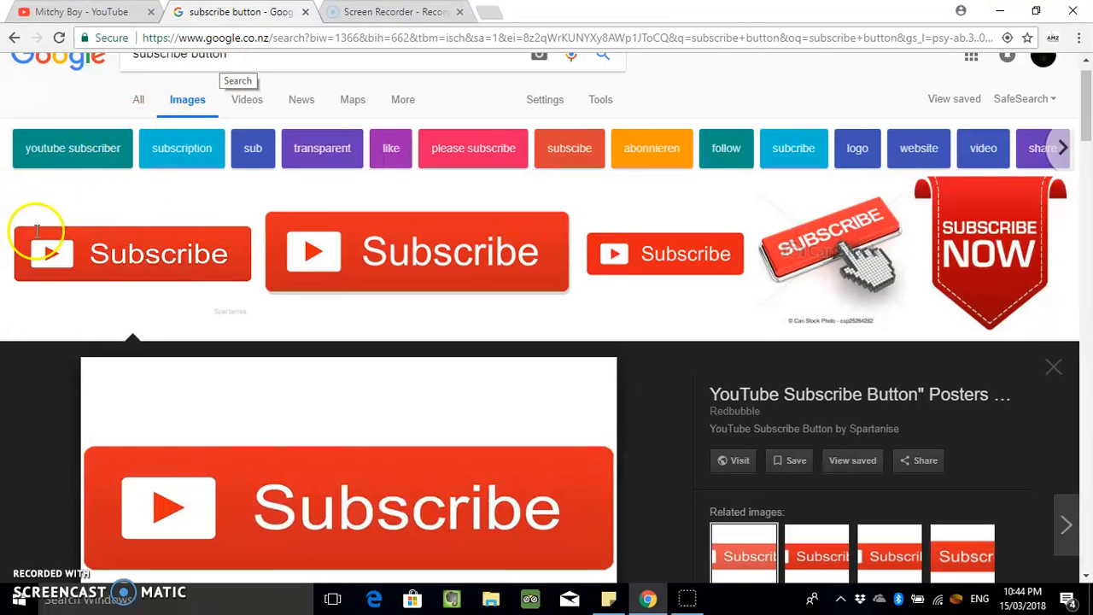
mouse_move(34, 351)
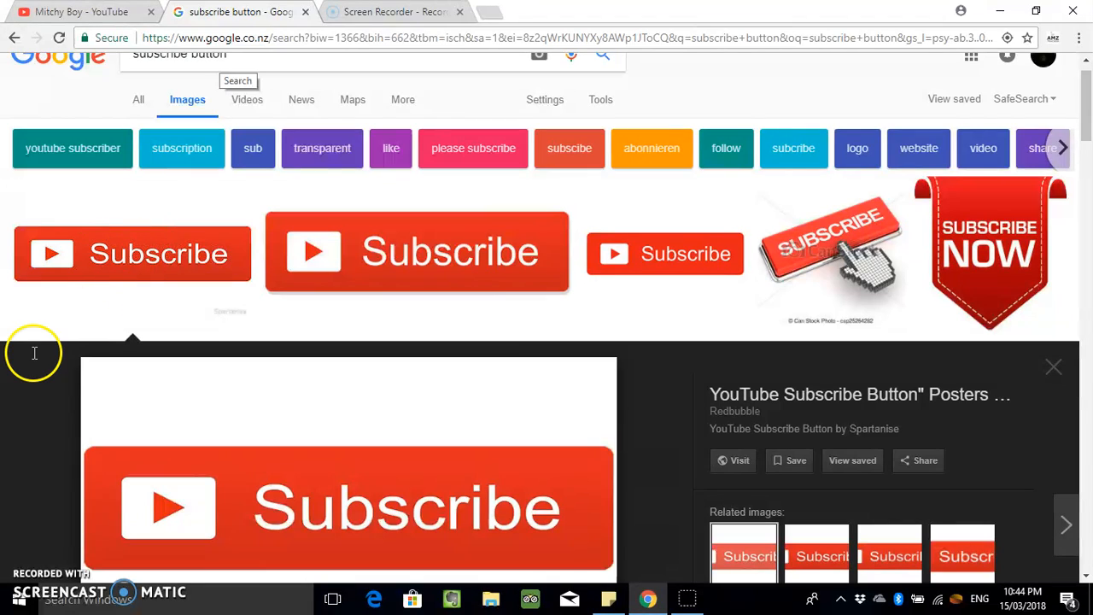
mouse_move(134, 393)
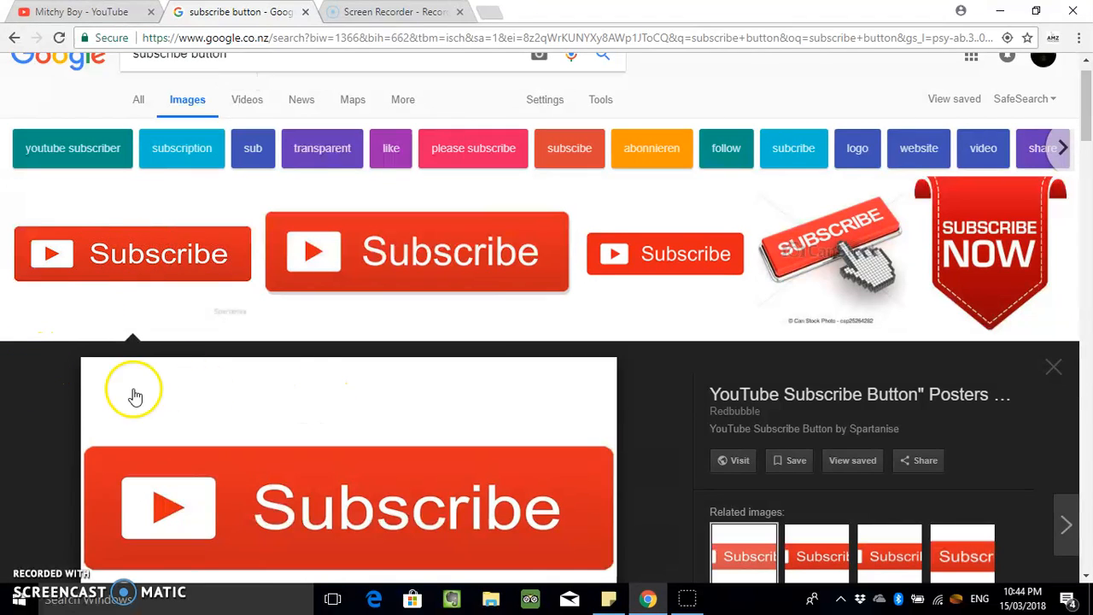
mouse_move(113, 396)
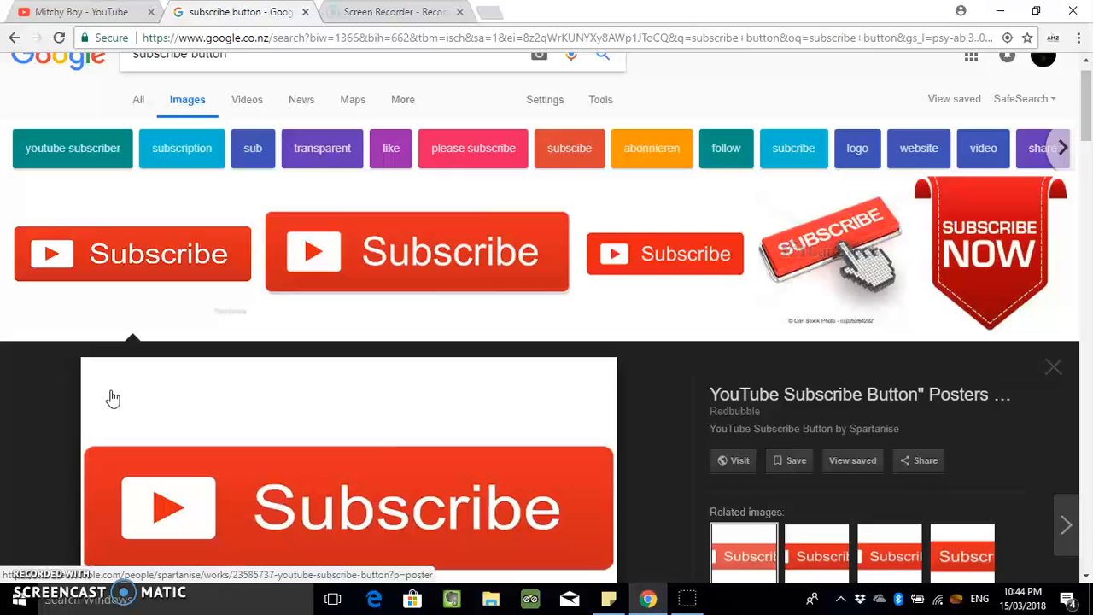
- Return to the YouTube channel page and go into Video Manager listing the channel's videos
scroll(down, 3)
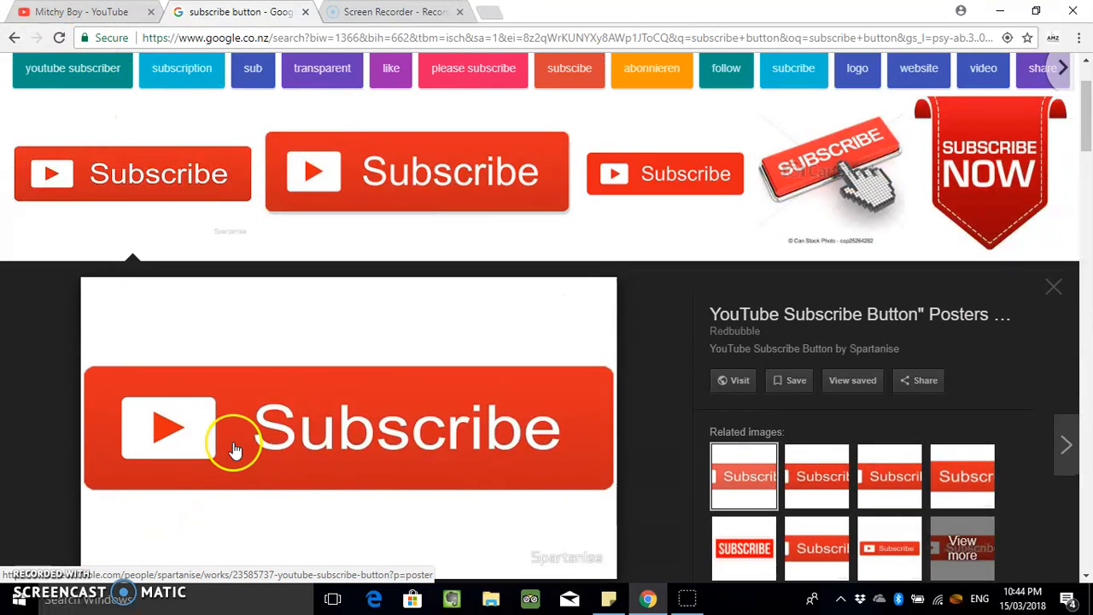
mouse_move(77, 15)
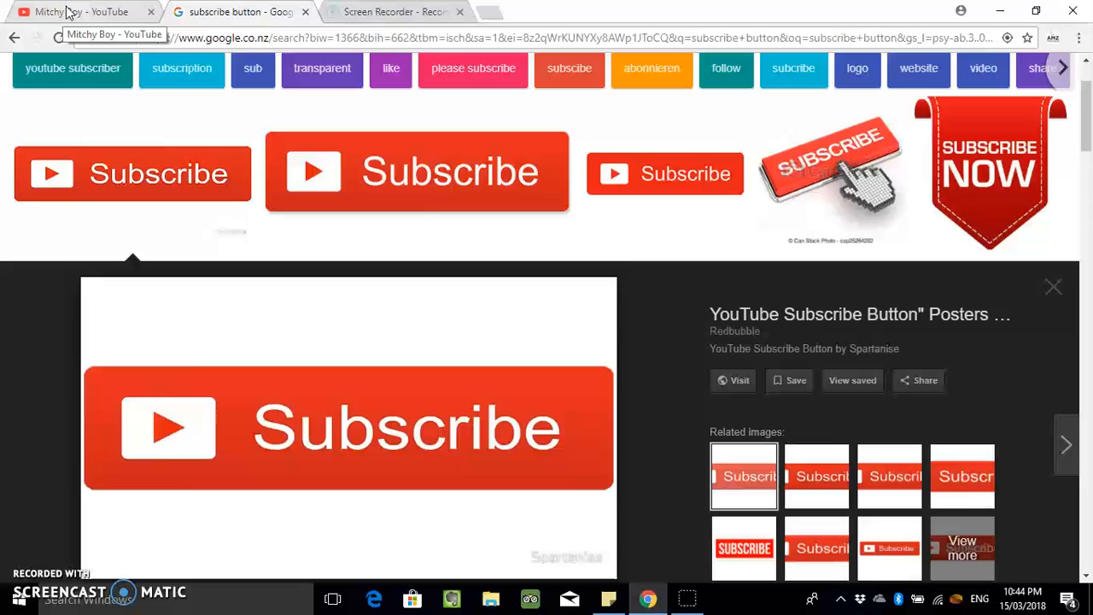
click(76, 14)
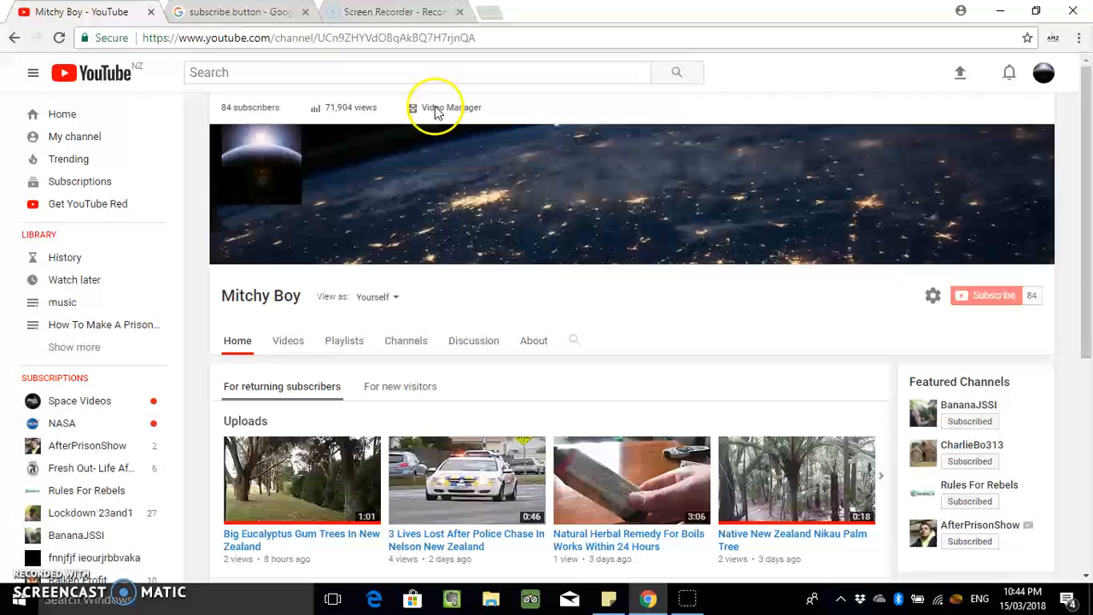
mouse_move(440, 114)
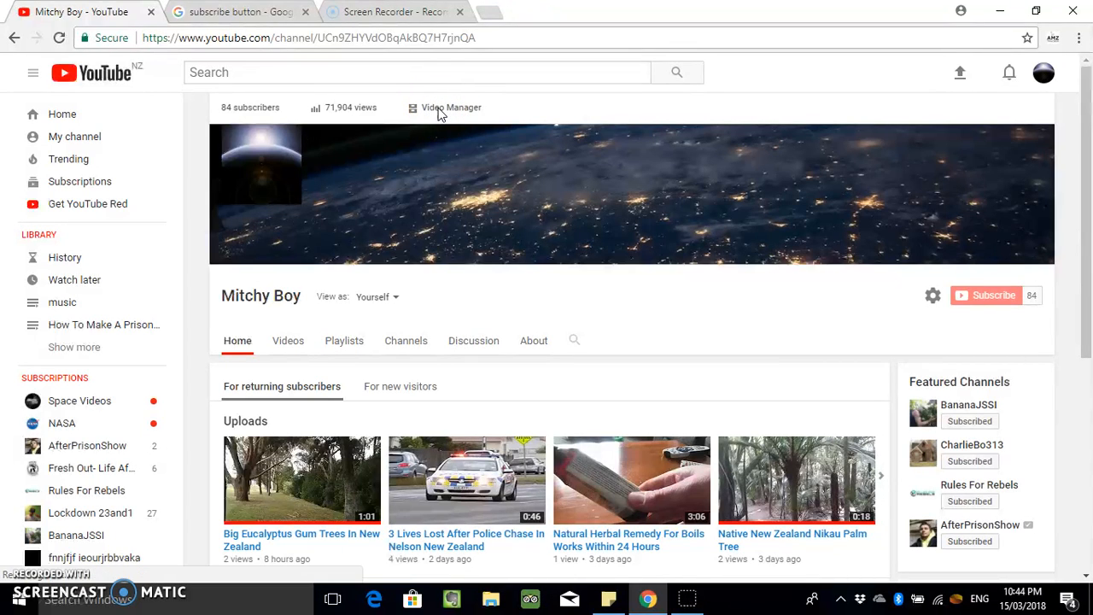
click(447, 105)
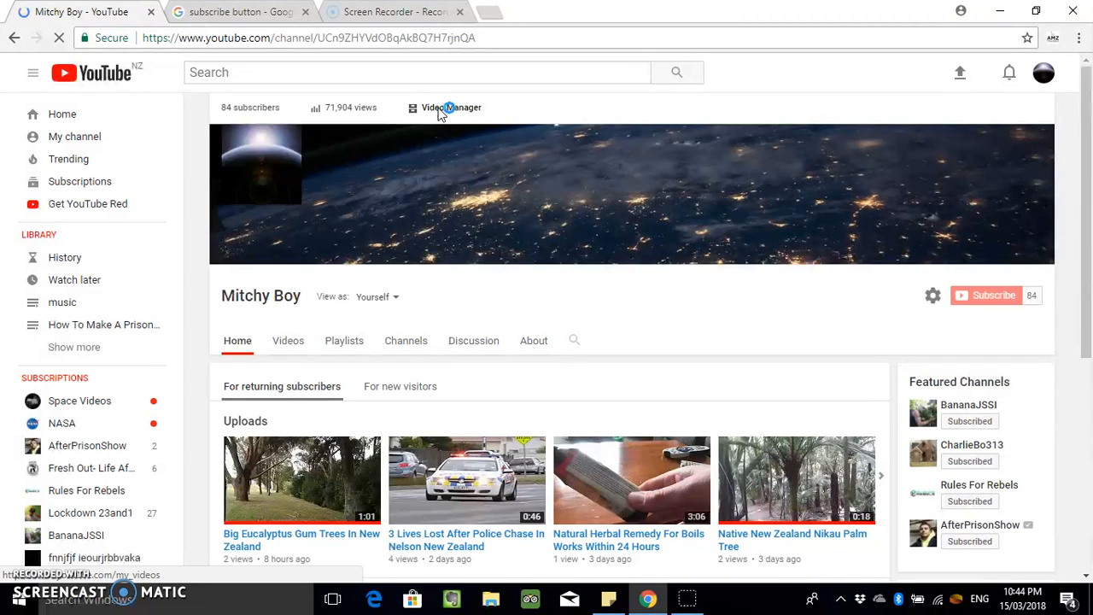
click(449, 108)
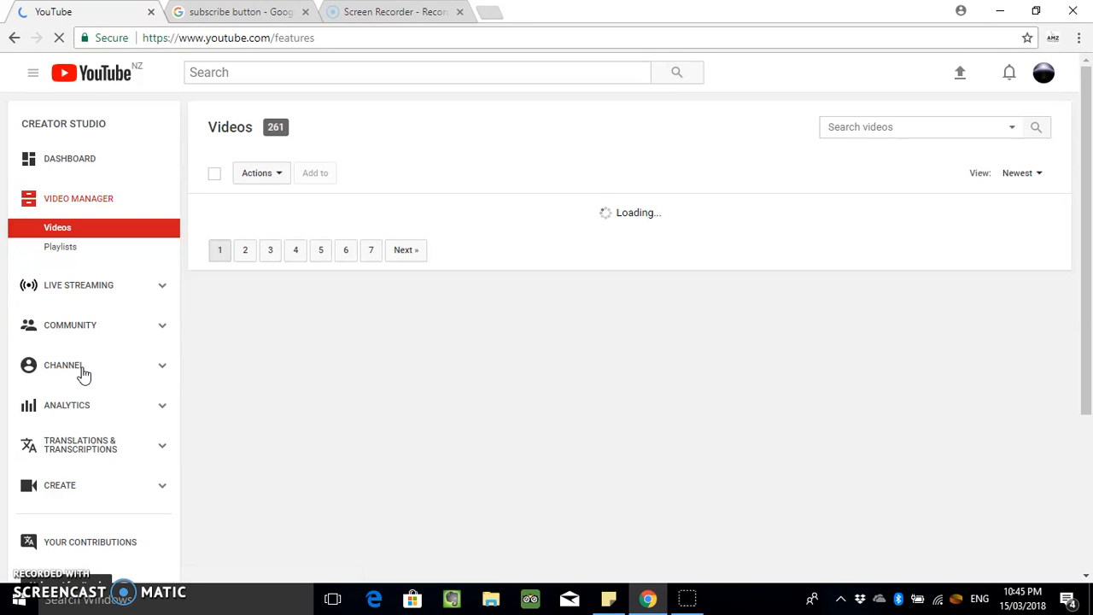
- Expand CHANNEL in the sidebar and view Status and features, then head toward Branding
click(63, 366)
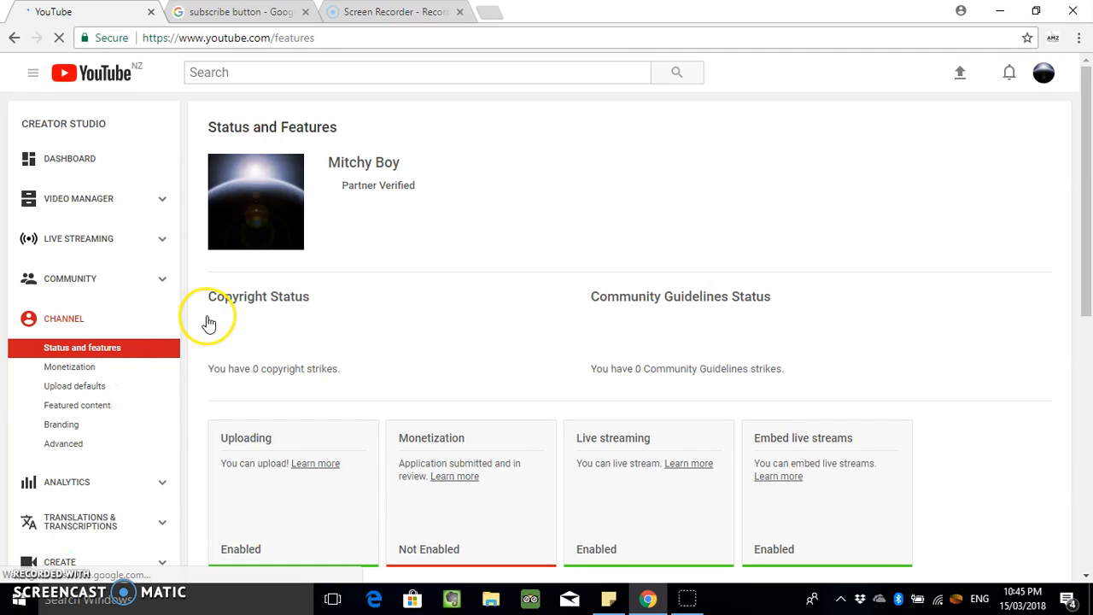
click(62, 424)
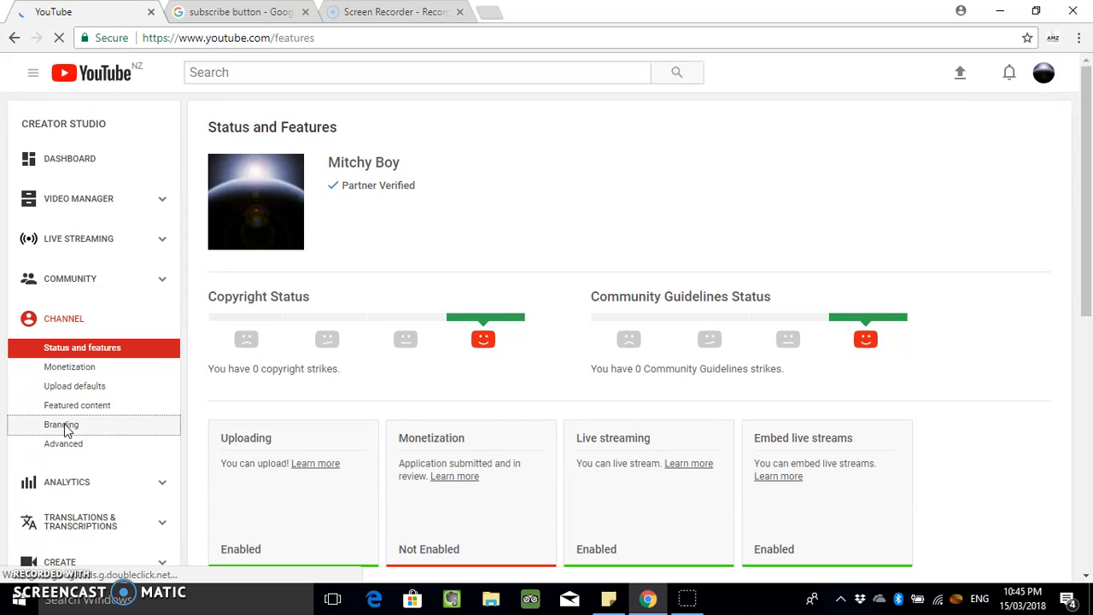
click(58, 423)
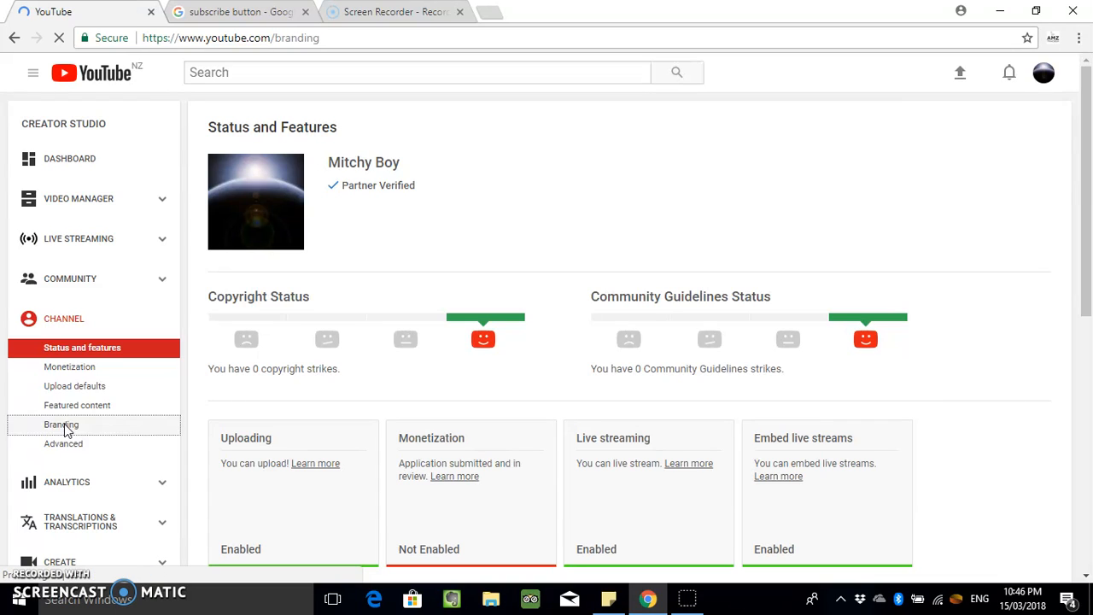
- Reach the Branding page and begin adding a channel watermark
click(60, 423)
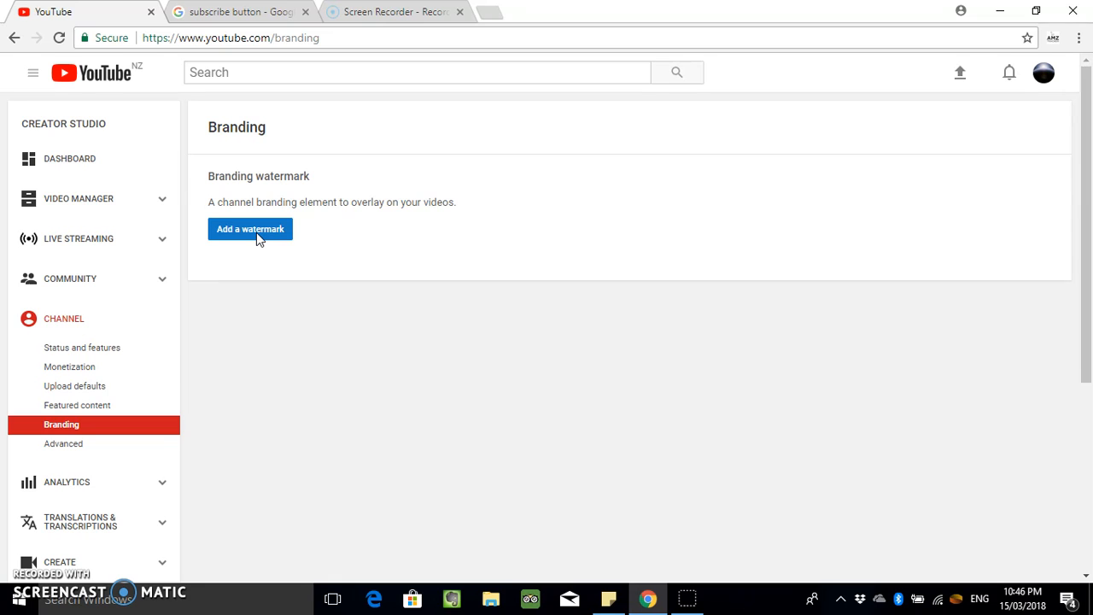
click(249, 229)
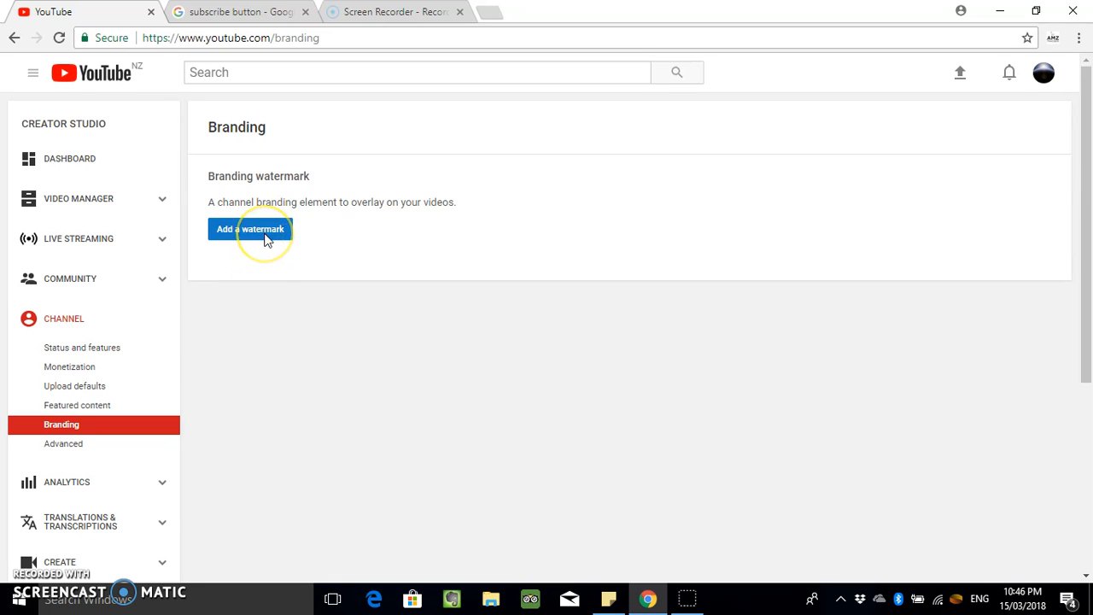
- Bring up the Upload a watermark dialog and start choosing an image file
click(250, 229)
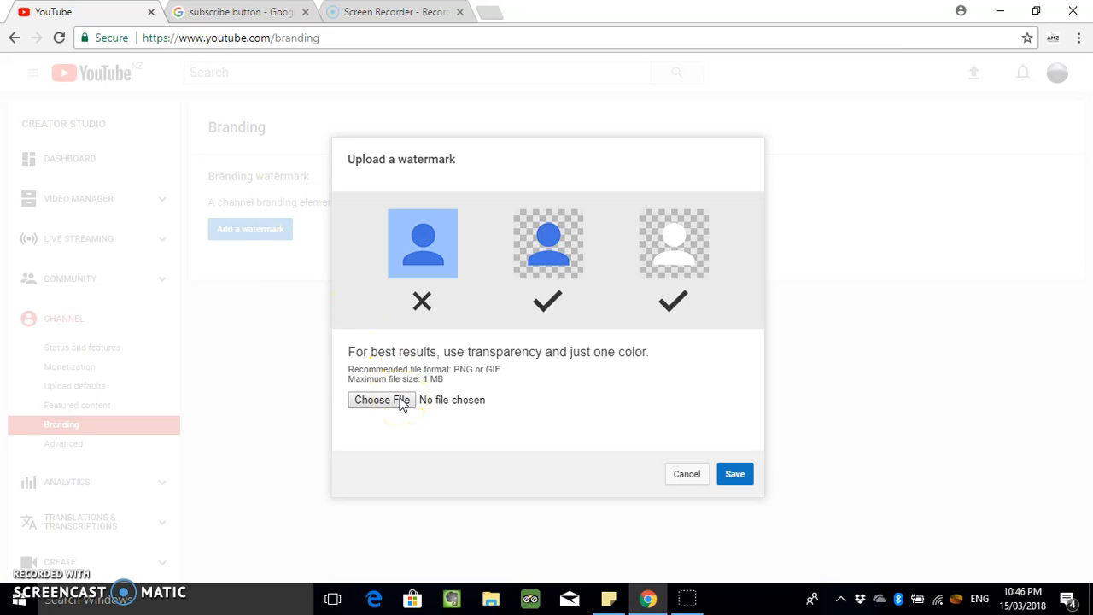
mouse_move(564, 253)
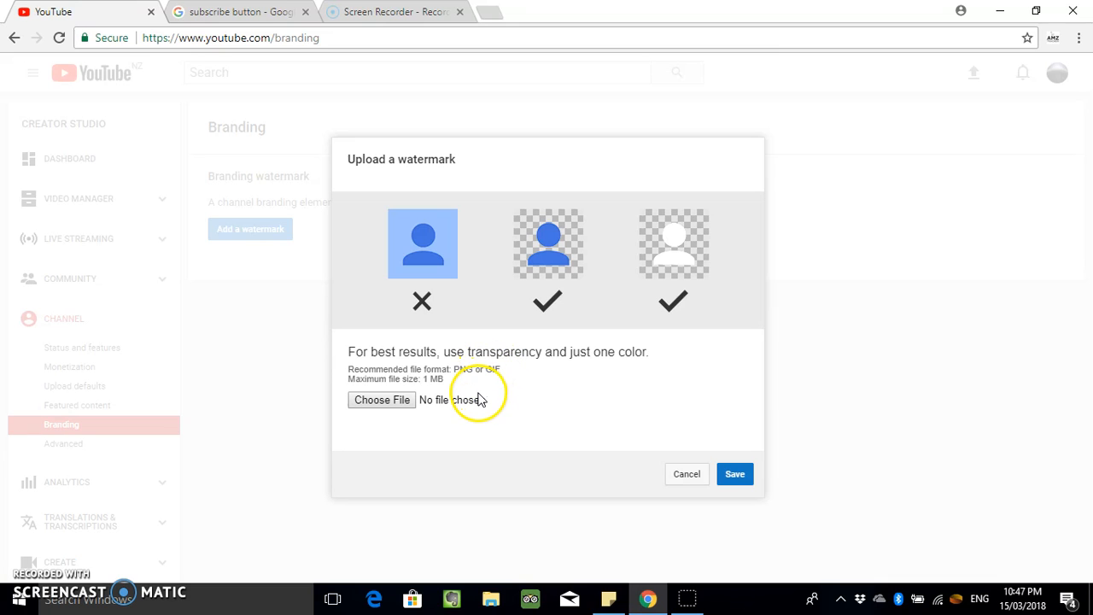
mouse_move(498, 372)
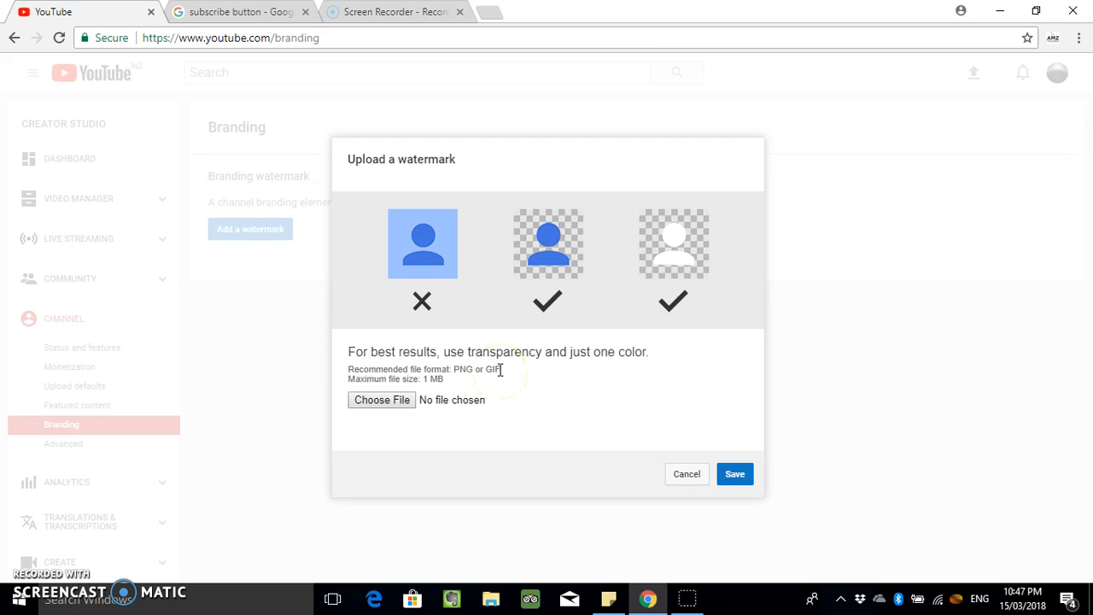
mouse_move(540, 463)
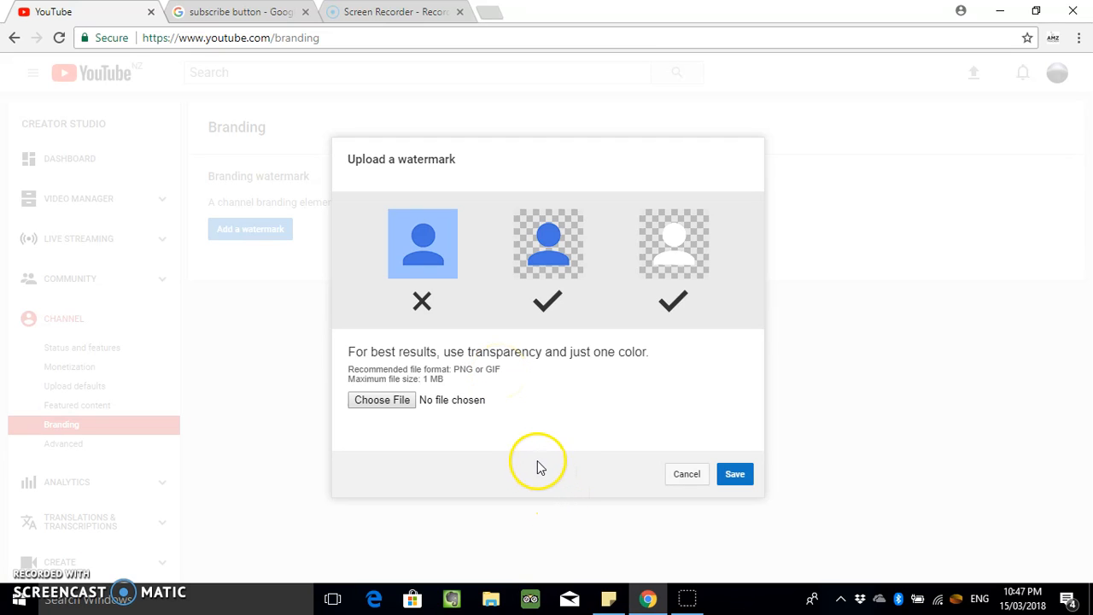
mouse_move(414, 386)
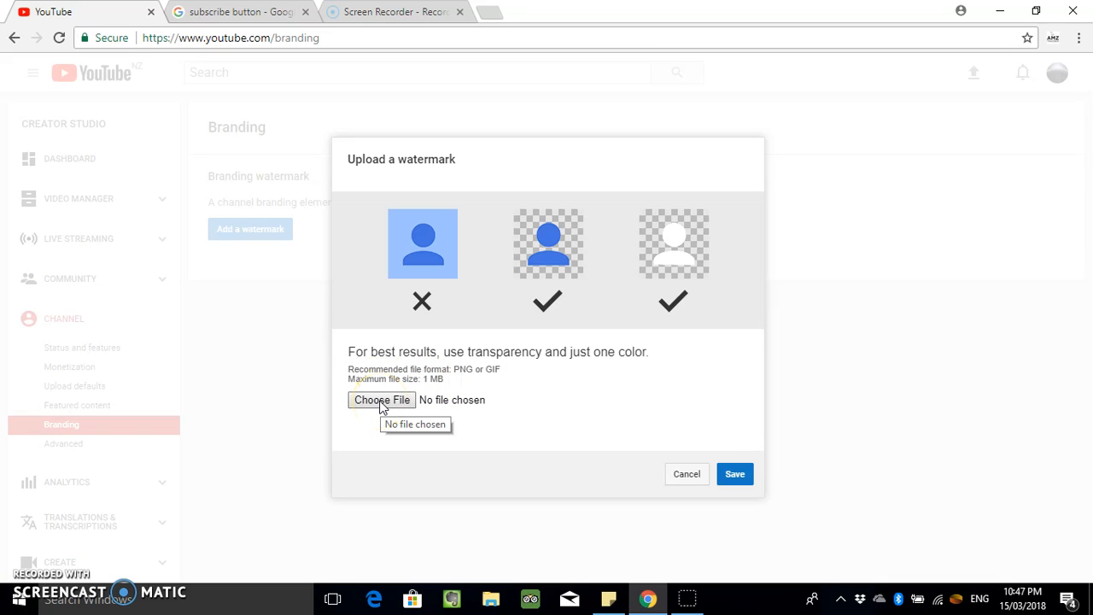
click(382, 399)
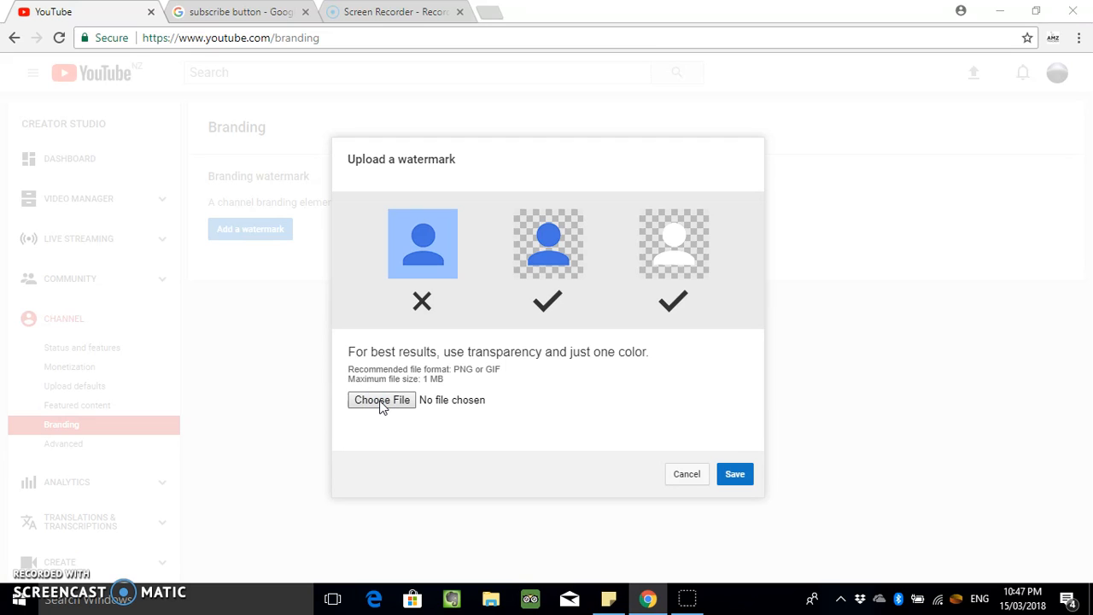
- Browse for the watermark image, looking through the Downloads folder first
click(381, 399)
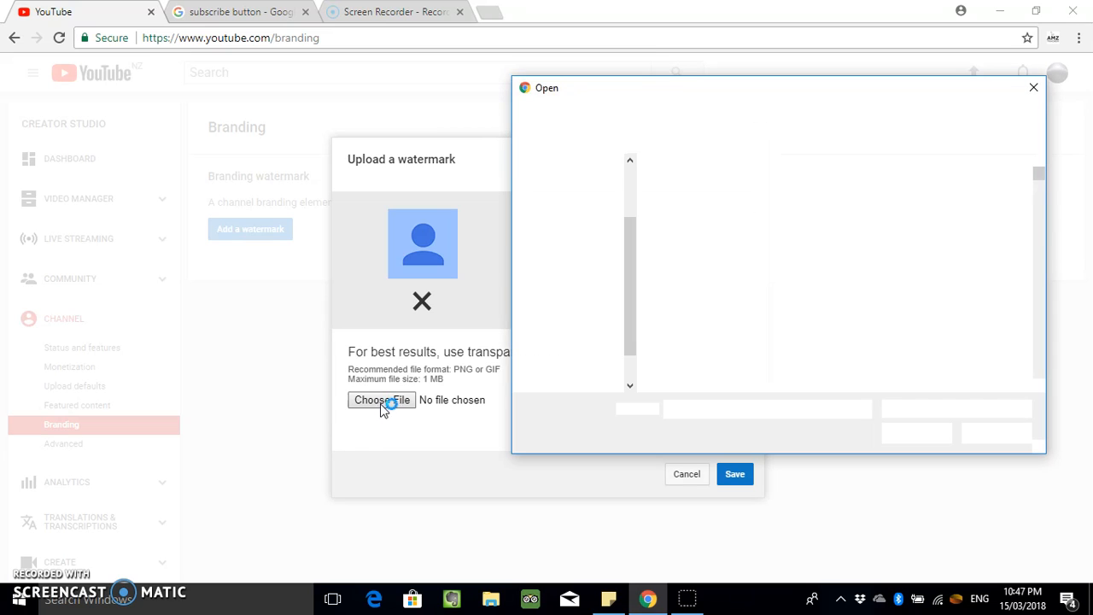
click(383, 400)
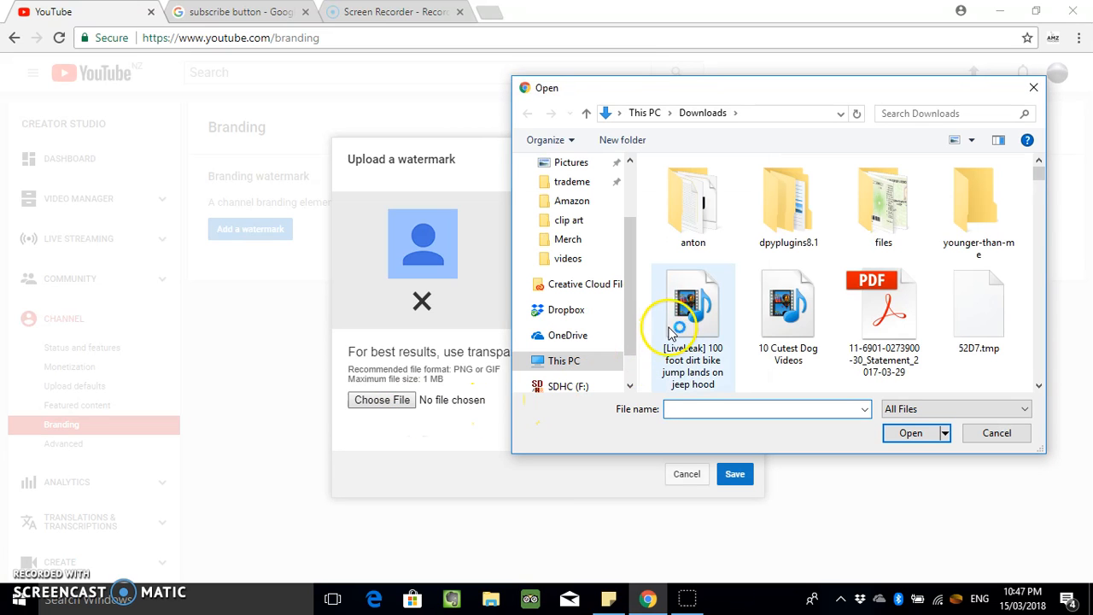
mouse_move(676, 325)
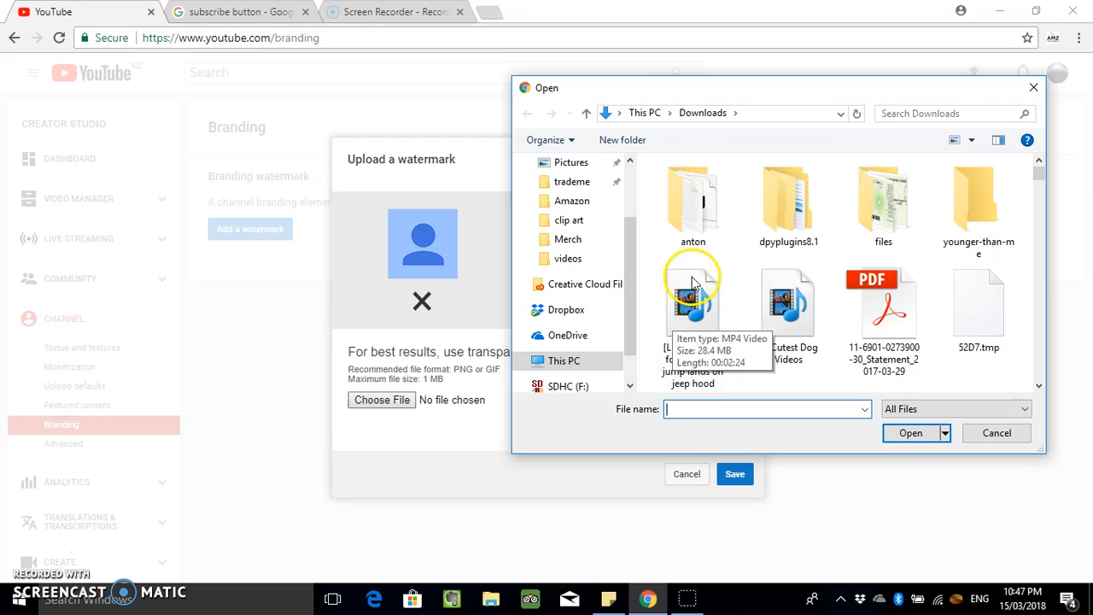
click(694, 301)
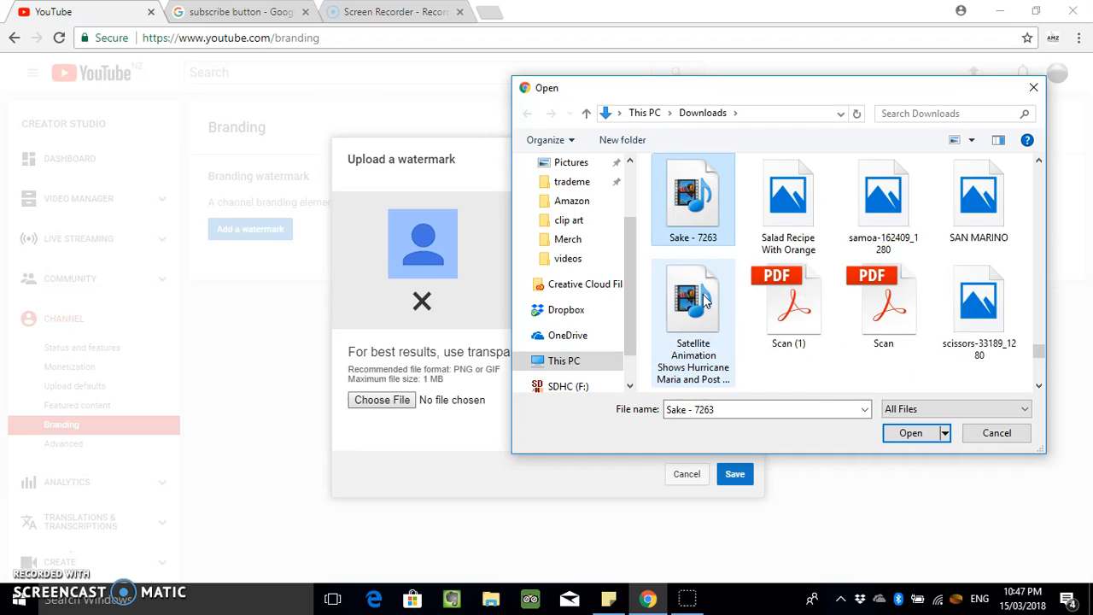
mouse_move(978, 299)
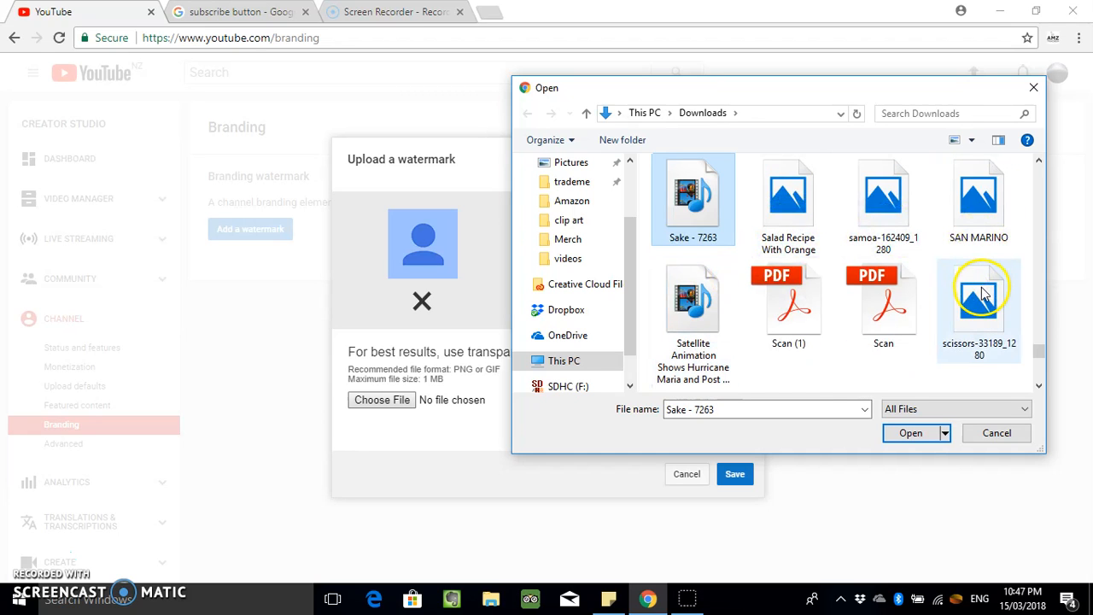
scroll(down, 3)
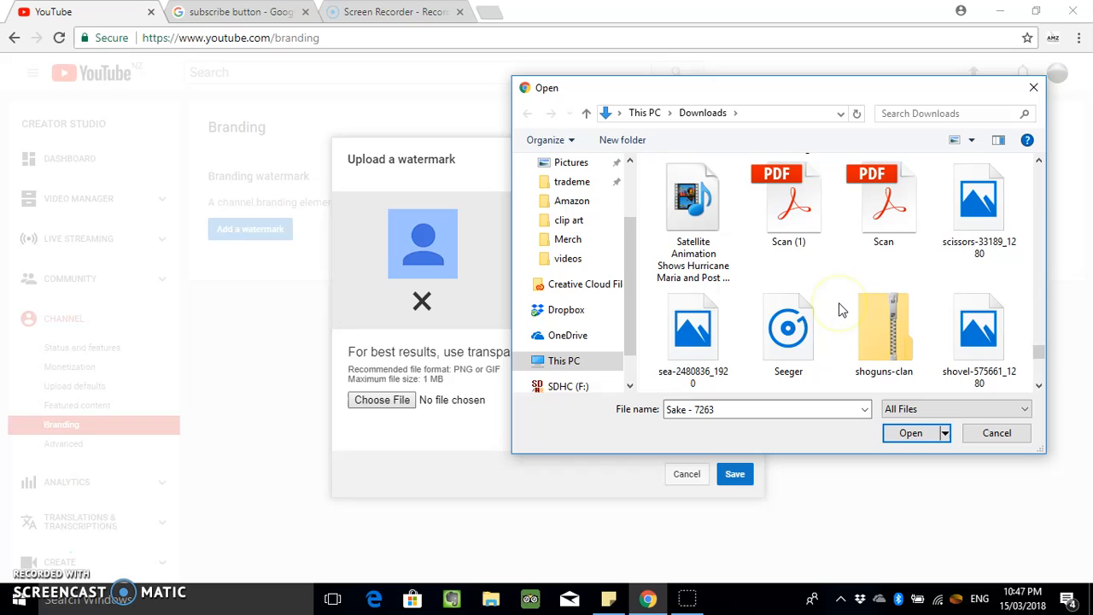
scroll(down, 3)
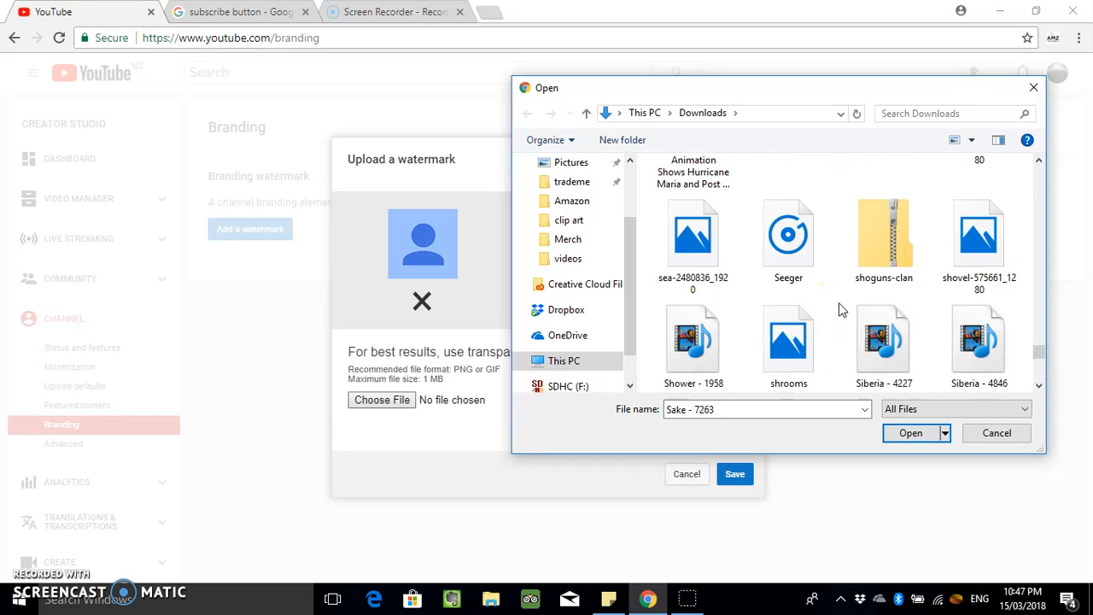
scroll(down, 3)
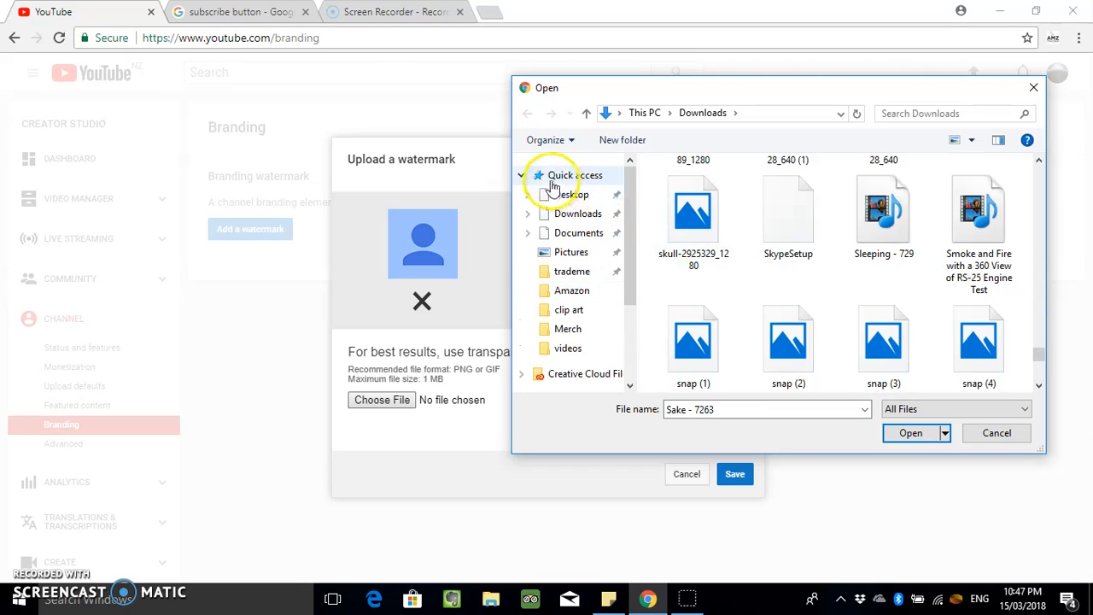
- Switch to the Desktop and select the red subscribe PNG as the file to upload
click(572, 195)
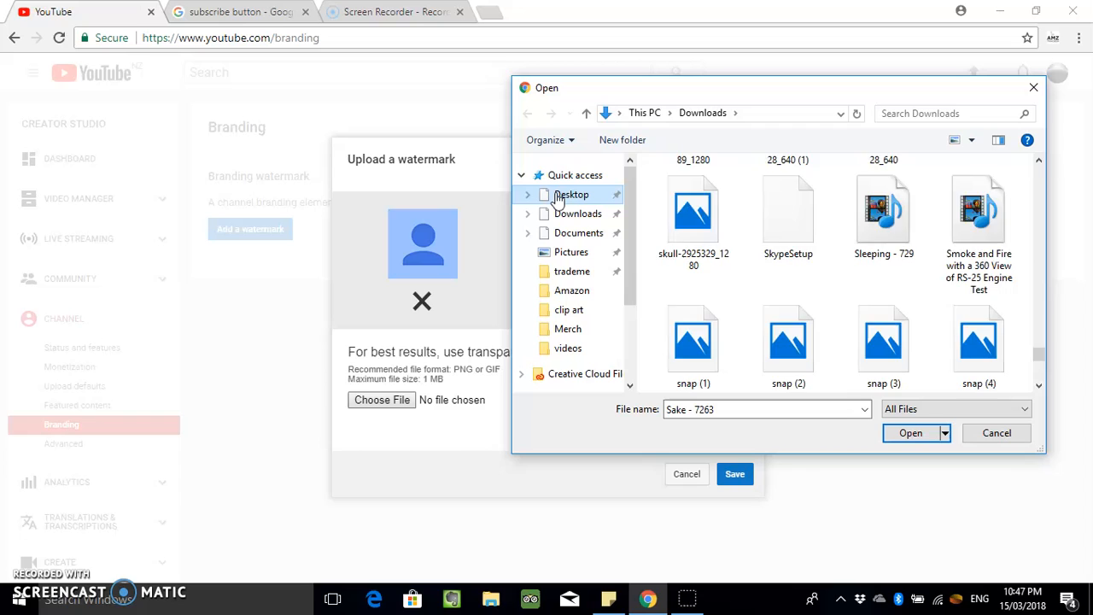
click(571, 194)
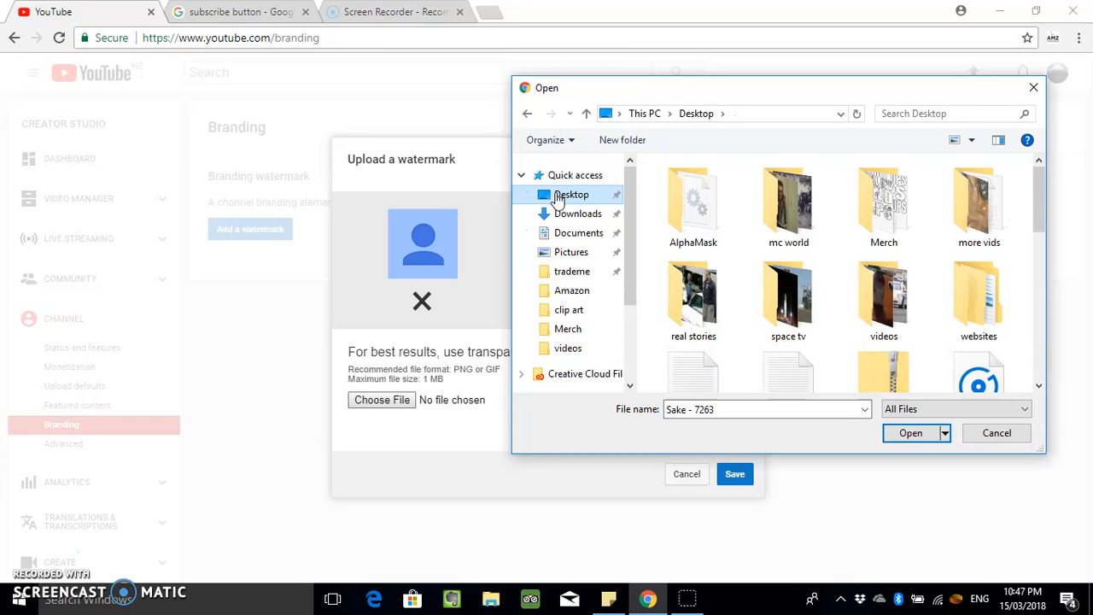
click(694, 202)
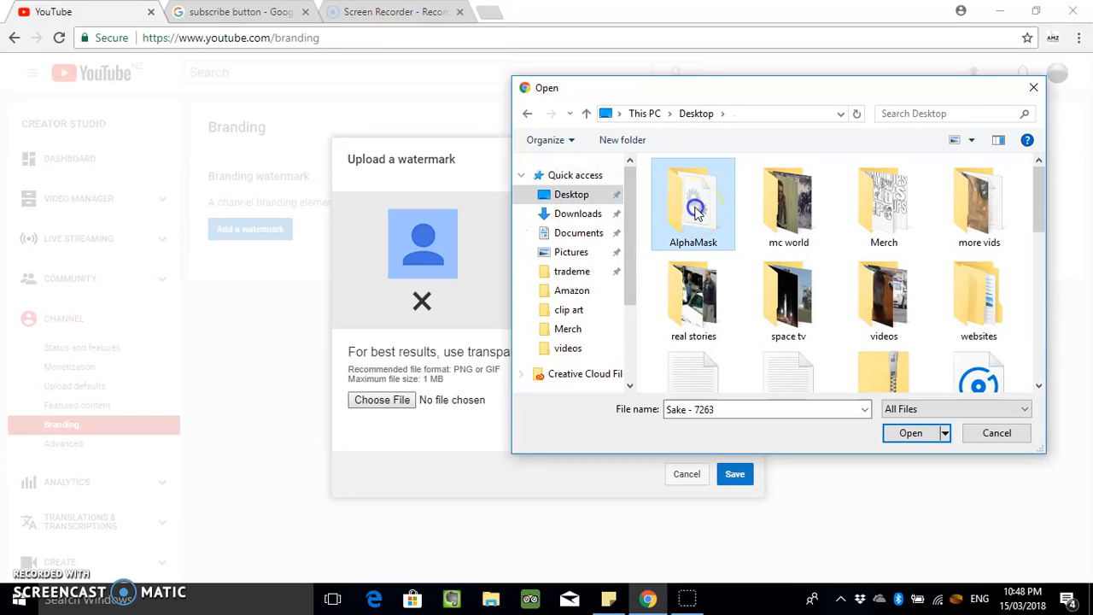
click(787, 290)
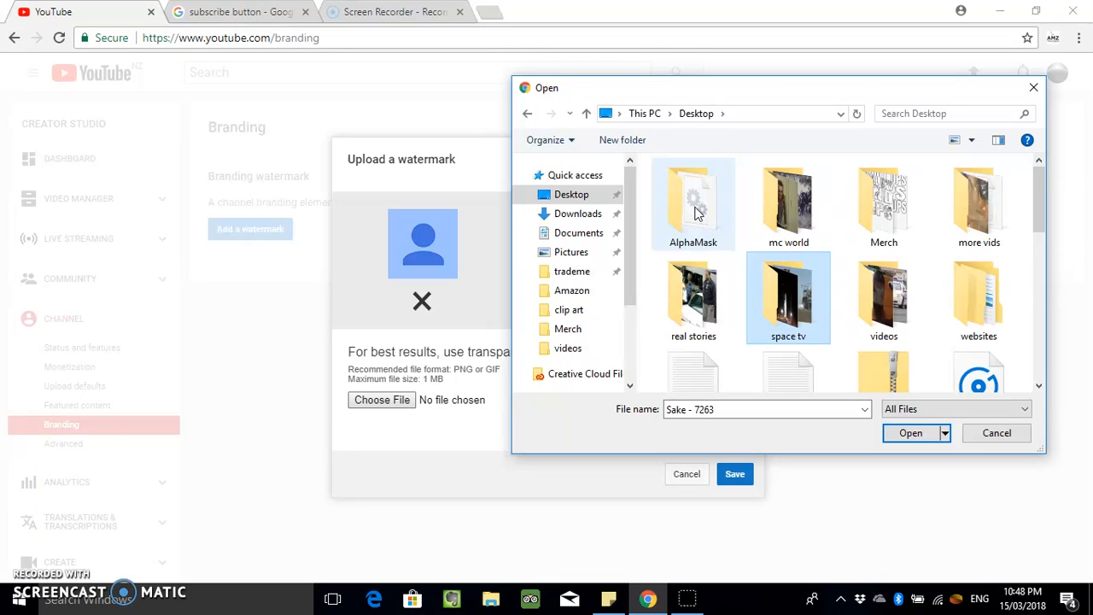
click(789, 321)
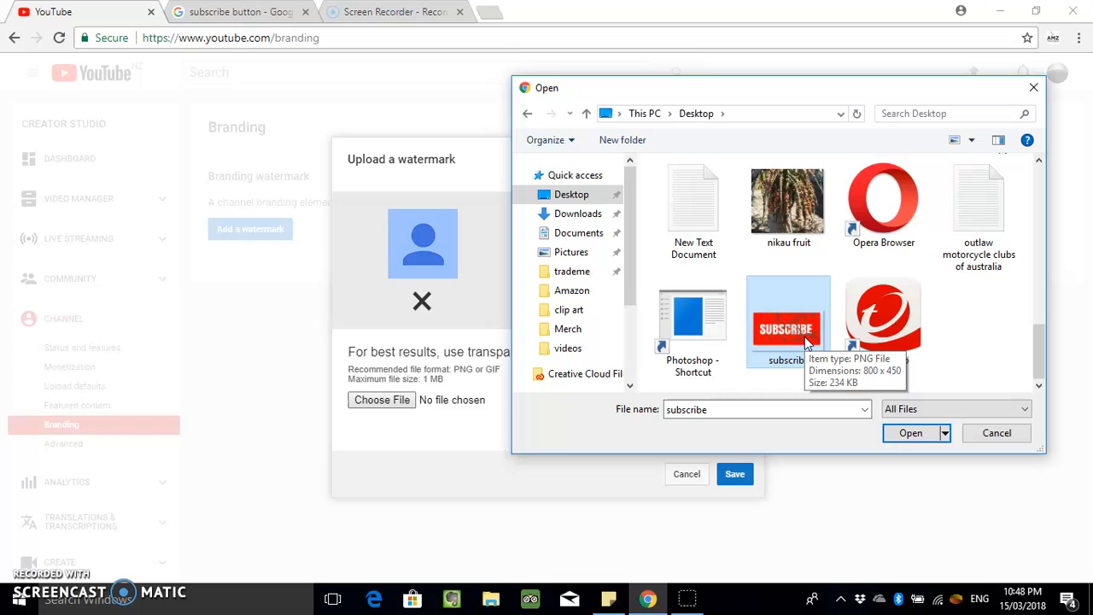
mouse_move(932, 454)
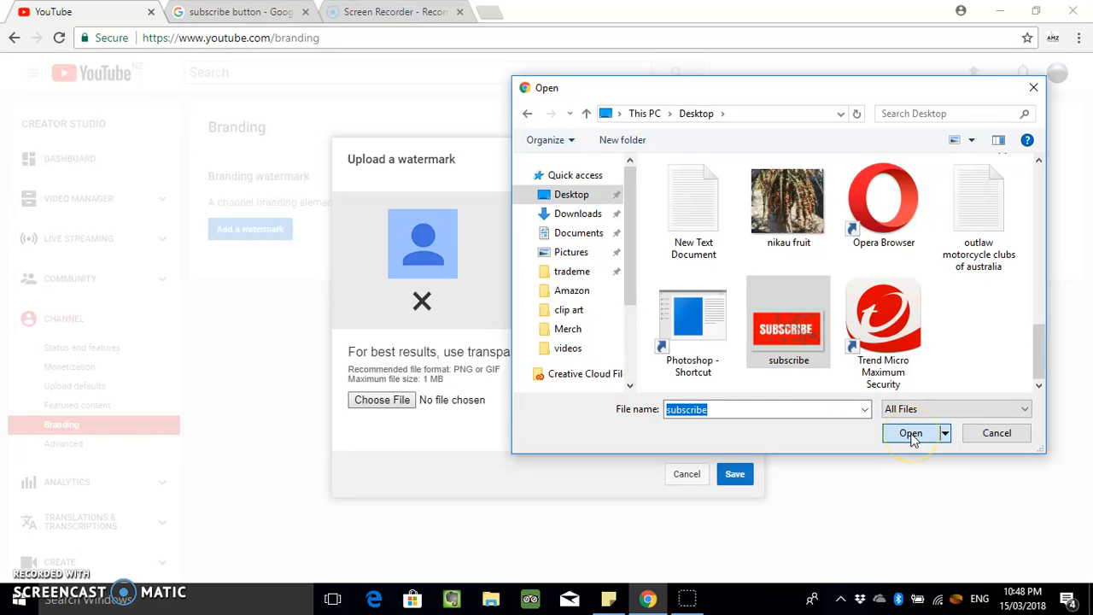
click(911, 433)
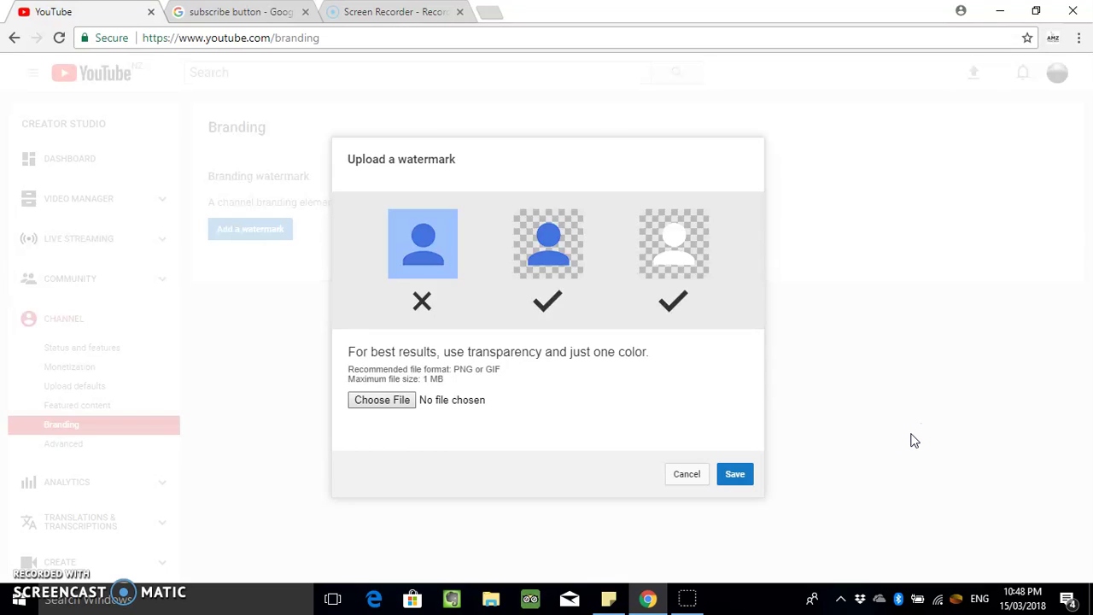
- Upload subscribe.png so the red subscribe image shows as the watermark preview
click(382, 400)
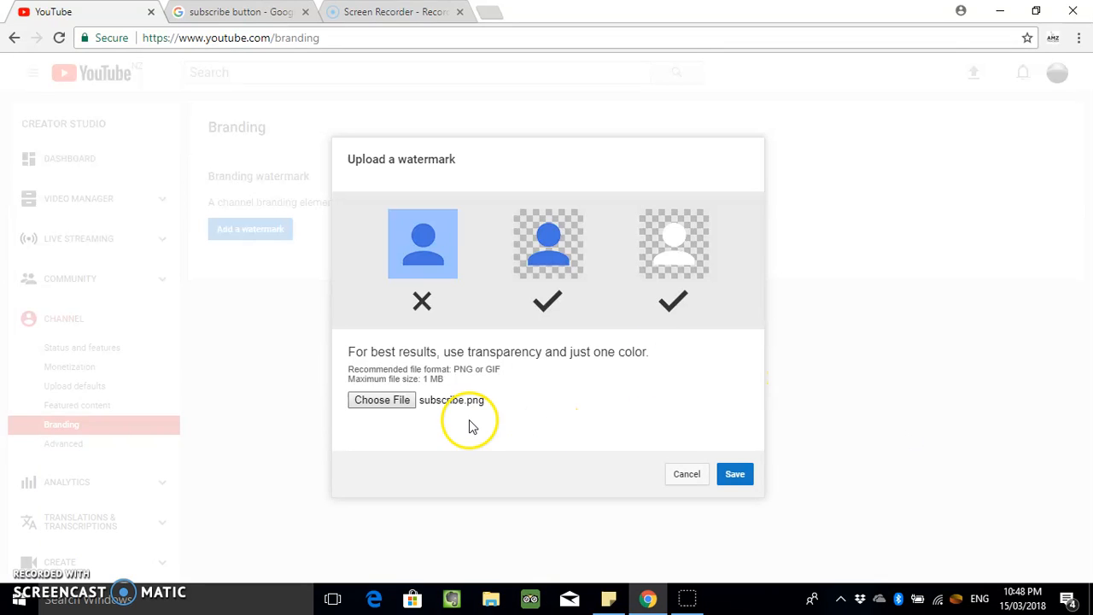
mouse_move(738, 475)
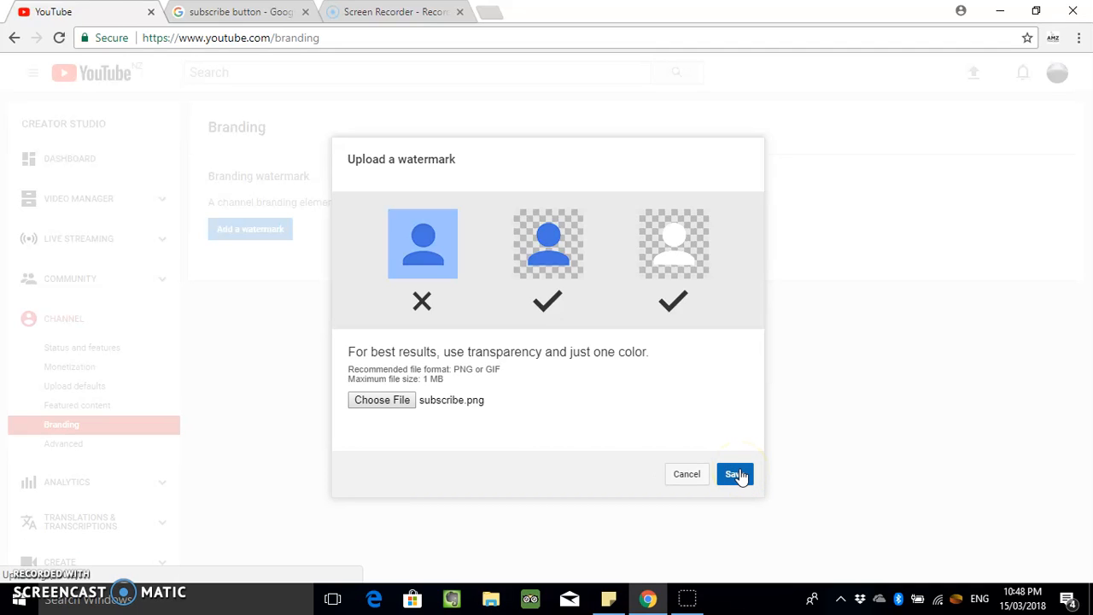
click(734, 474)
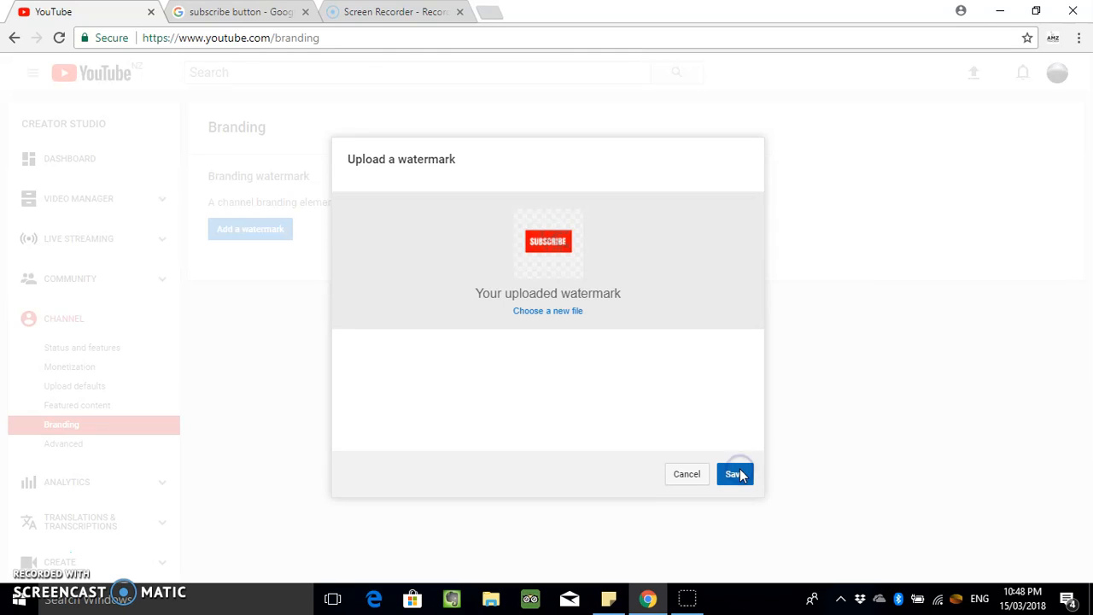
click(734, 475)
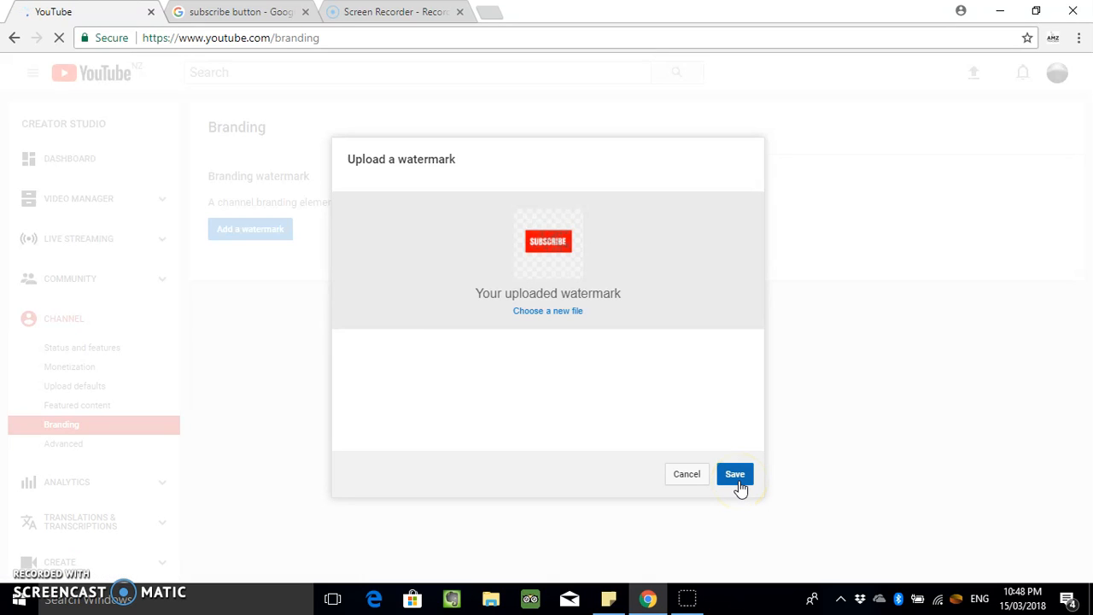
- Save the watermark for all uploads with display time set to Custom start time 00:05
click(734, 473)
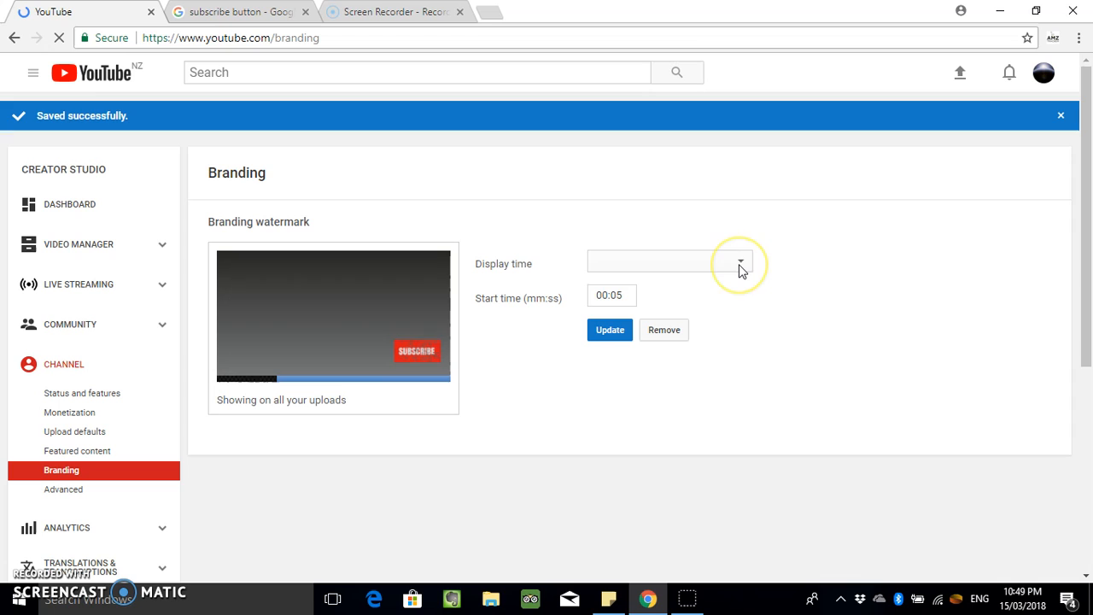
click(741, 263)
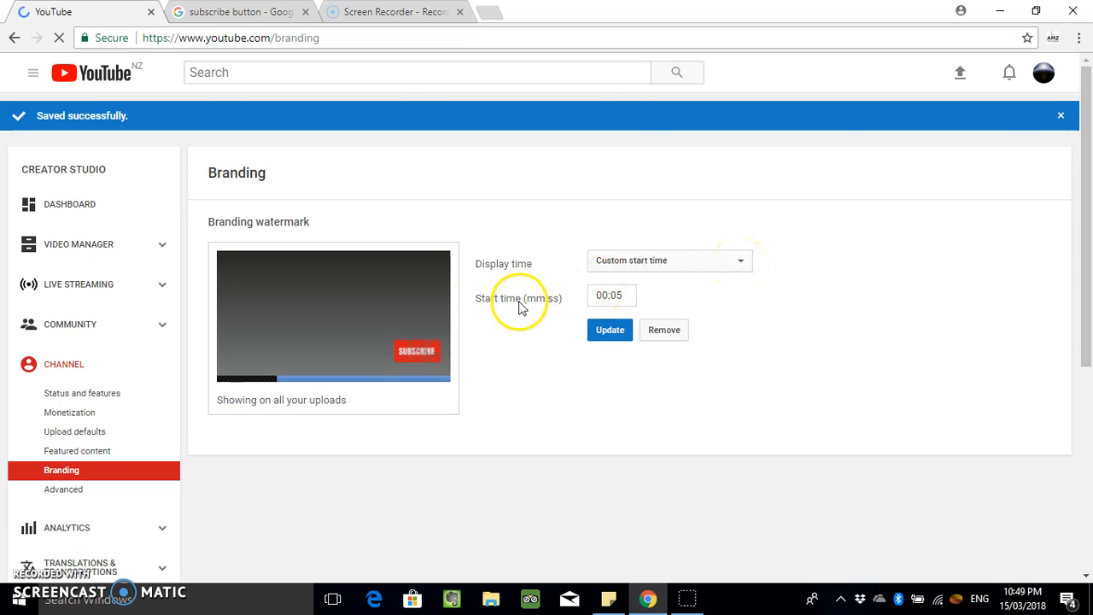
mouse_move(527, 301)
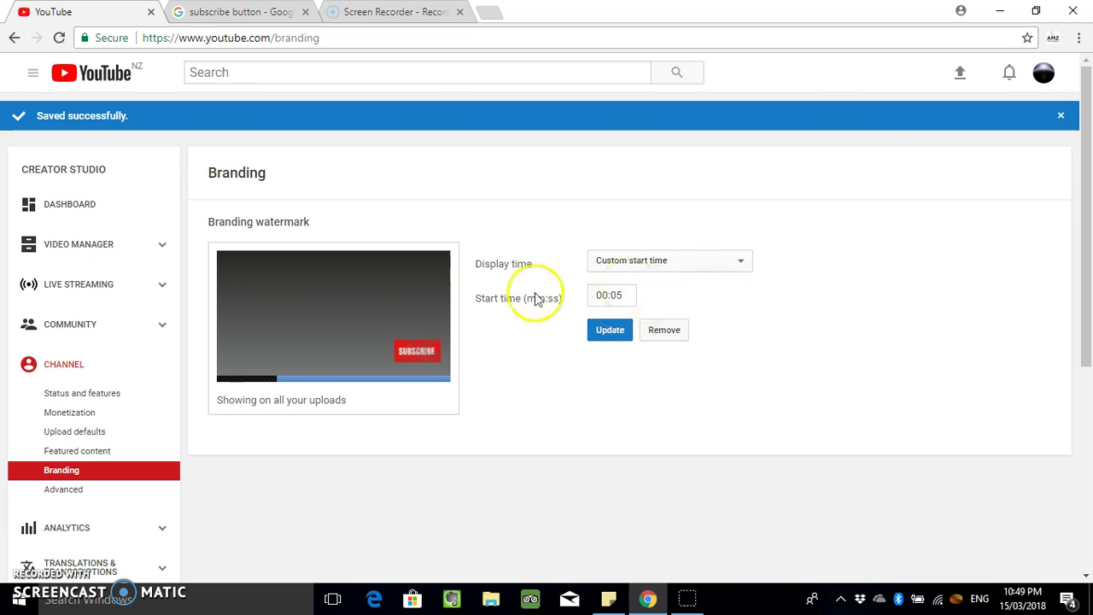
mouse_move(246, 407)
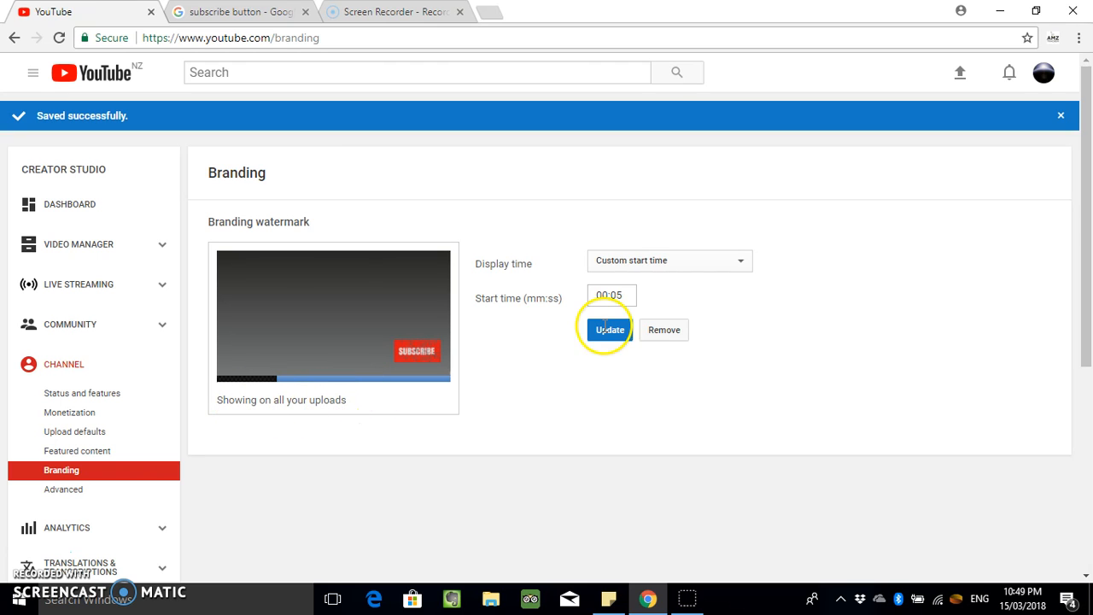
mouse_move(746, 270)
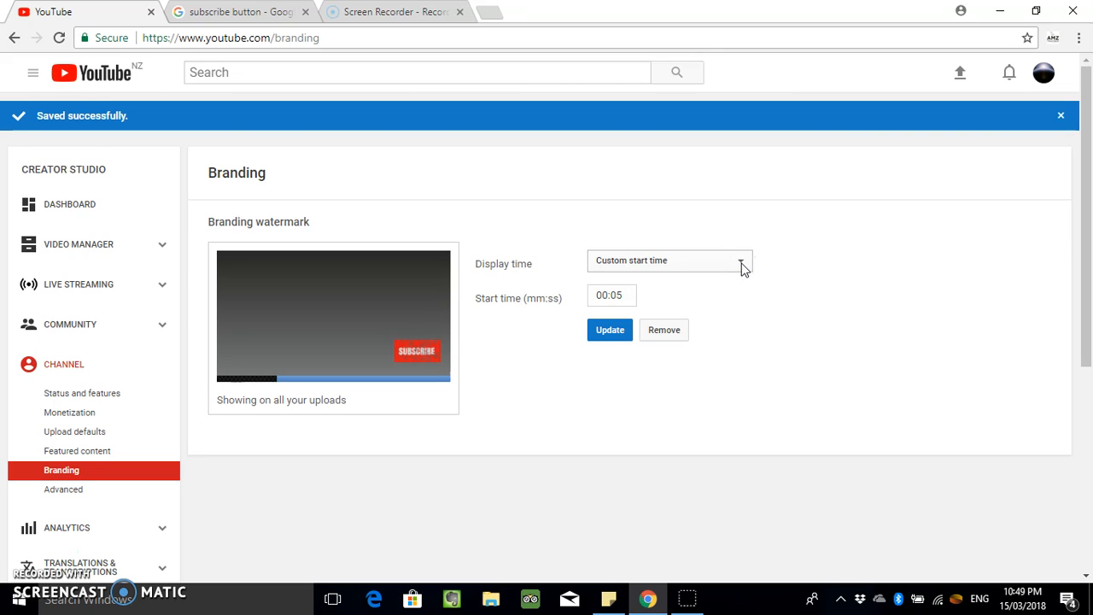
mouse_move(572, 304)
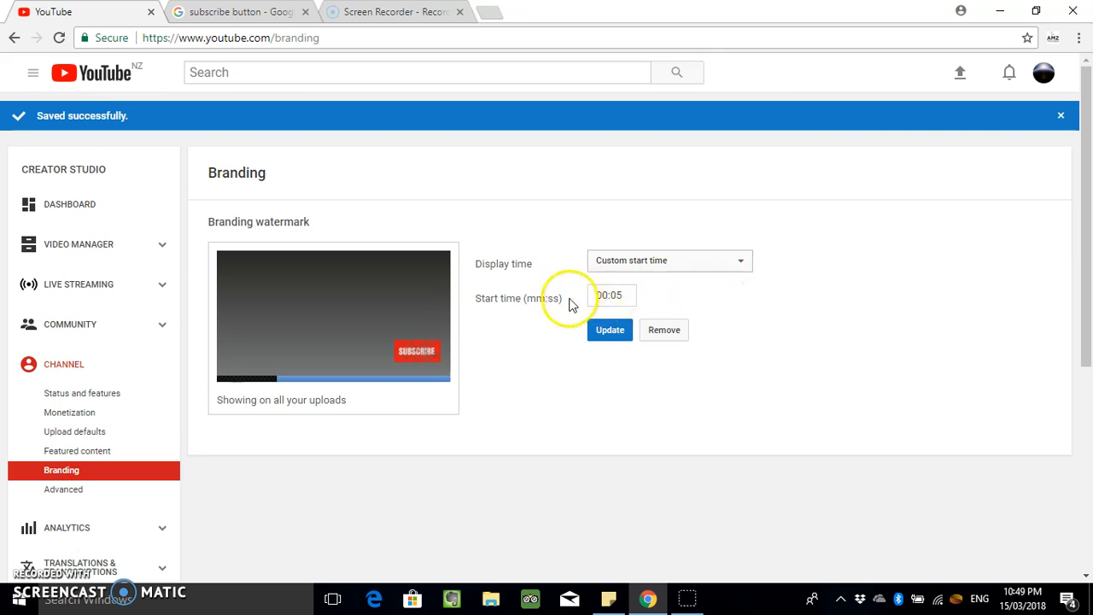
mouse_move(690, 270)
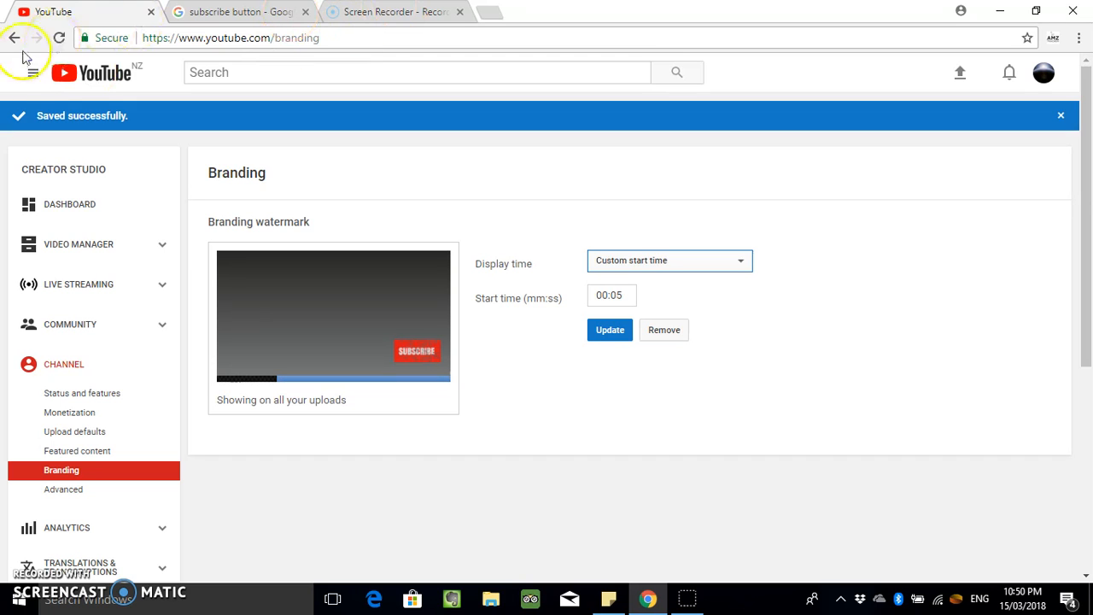
mouse_move(33, 70)
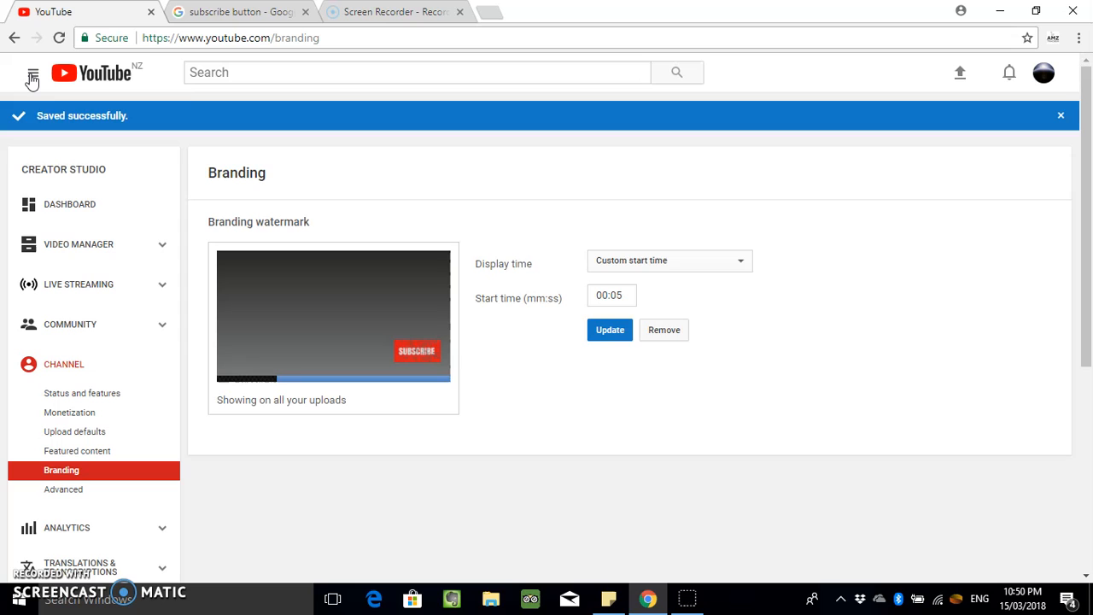
- Leave branding settings and navigate to My channel from the guide menu
click(30, 75)
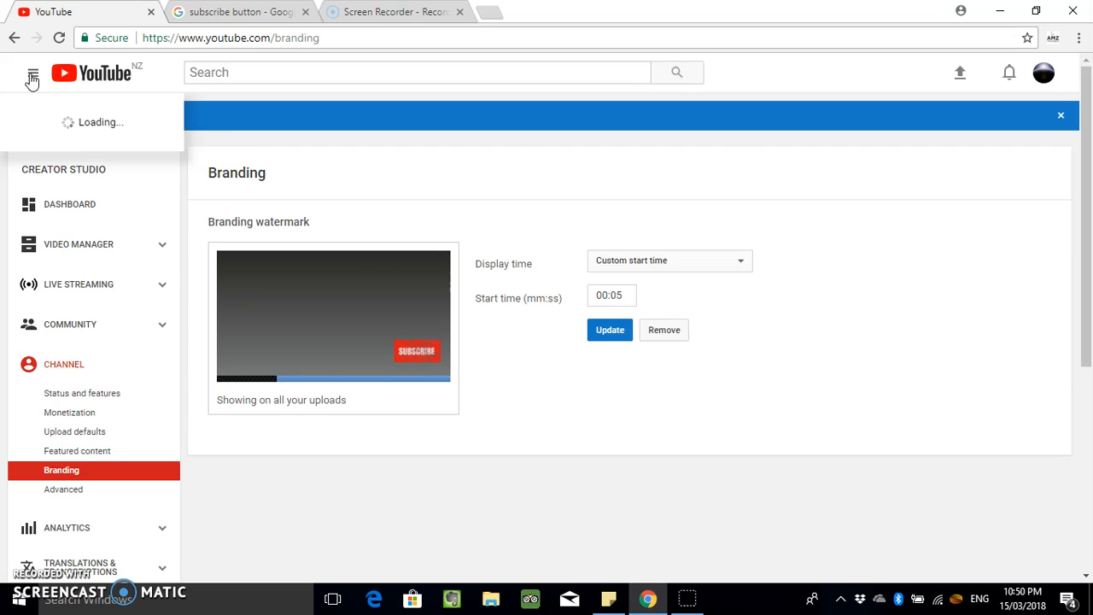
click(608, 330)
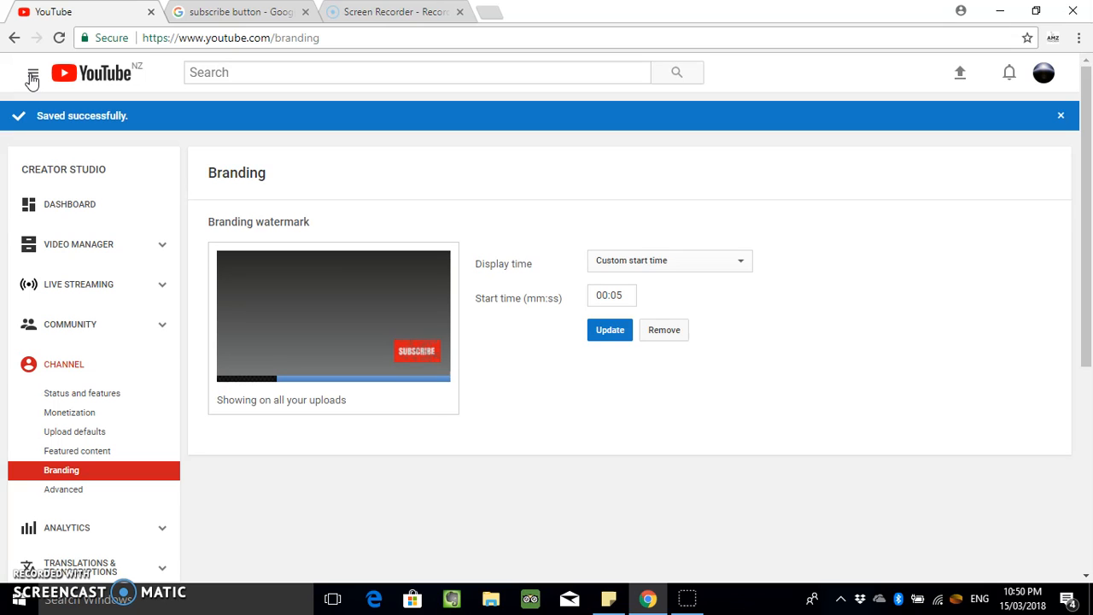
click(31, 72)
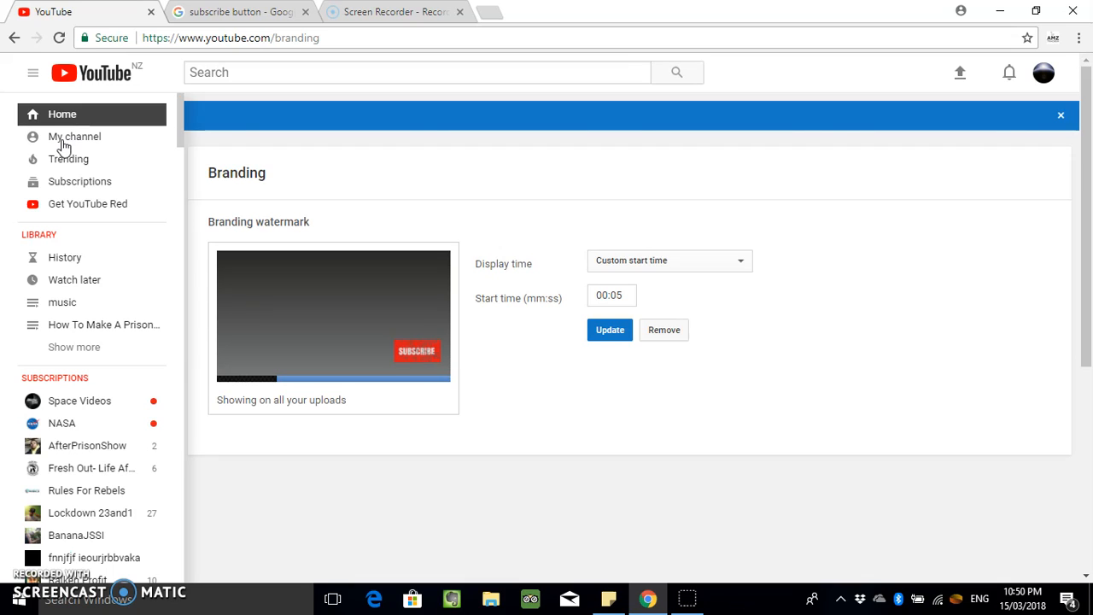
click(75, 137)
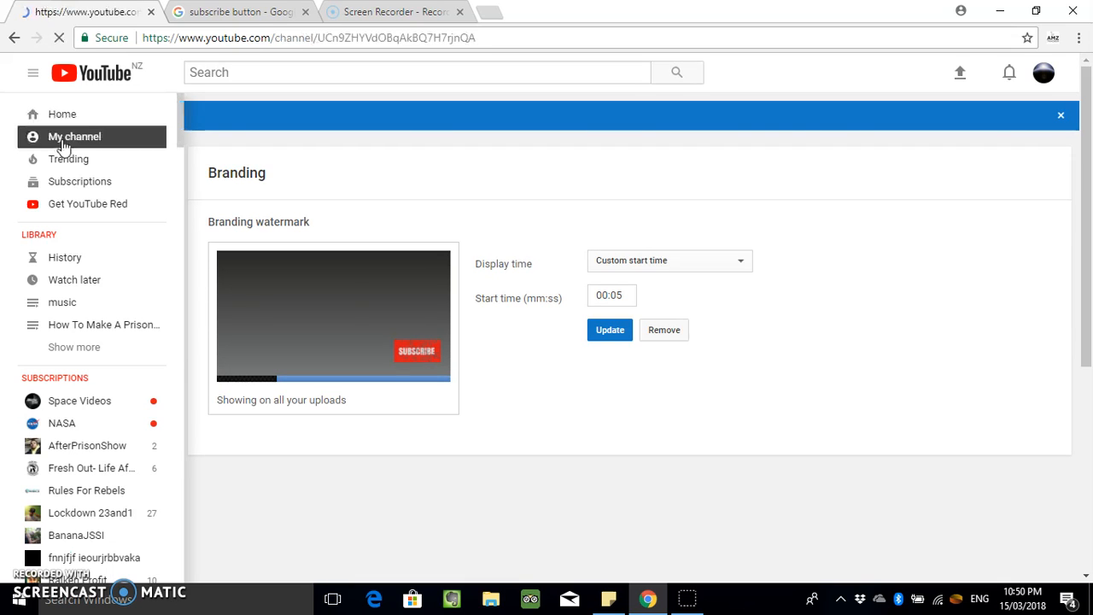
- Scroll through the channel's uploads and open a video to check the watermark
click(75, 137)
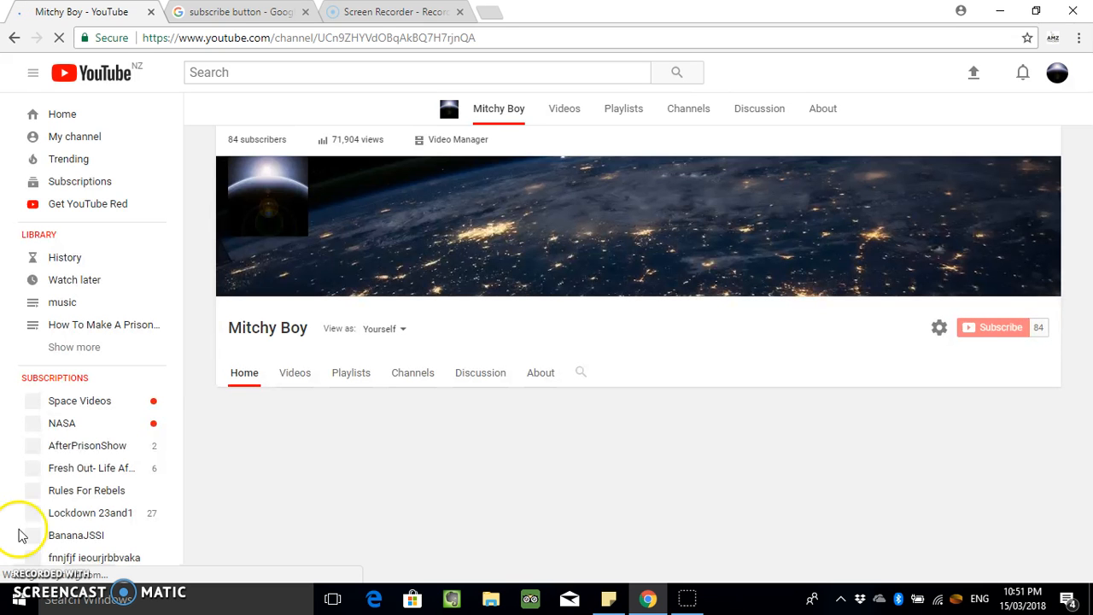
mouse_move(218, 338)
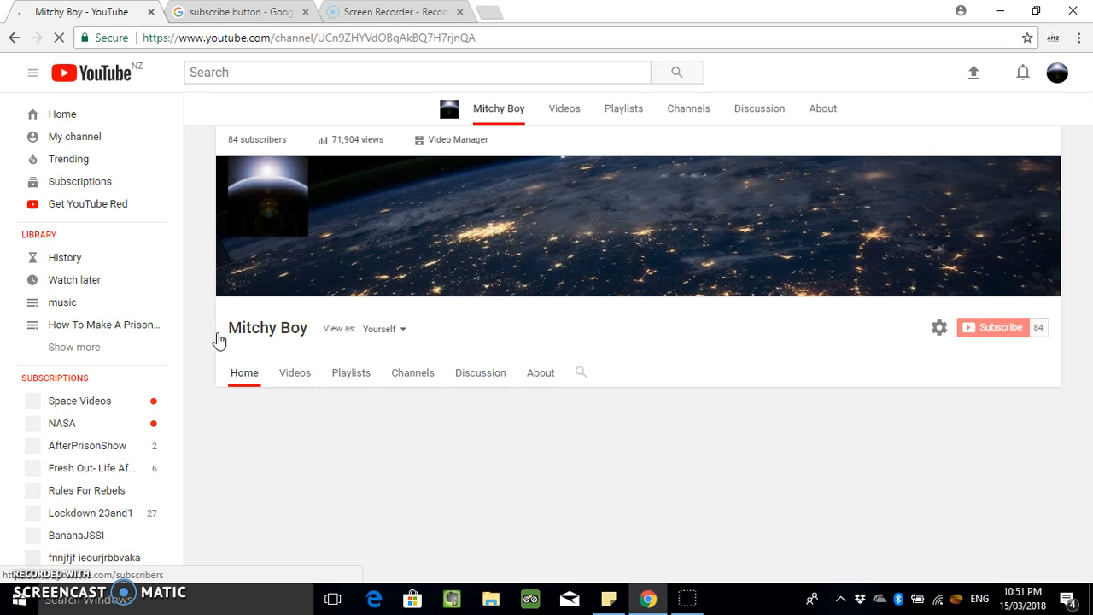
mouse_move(218, 338)
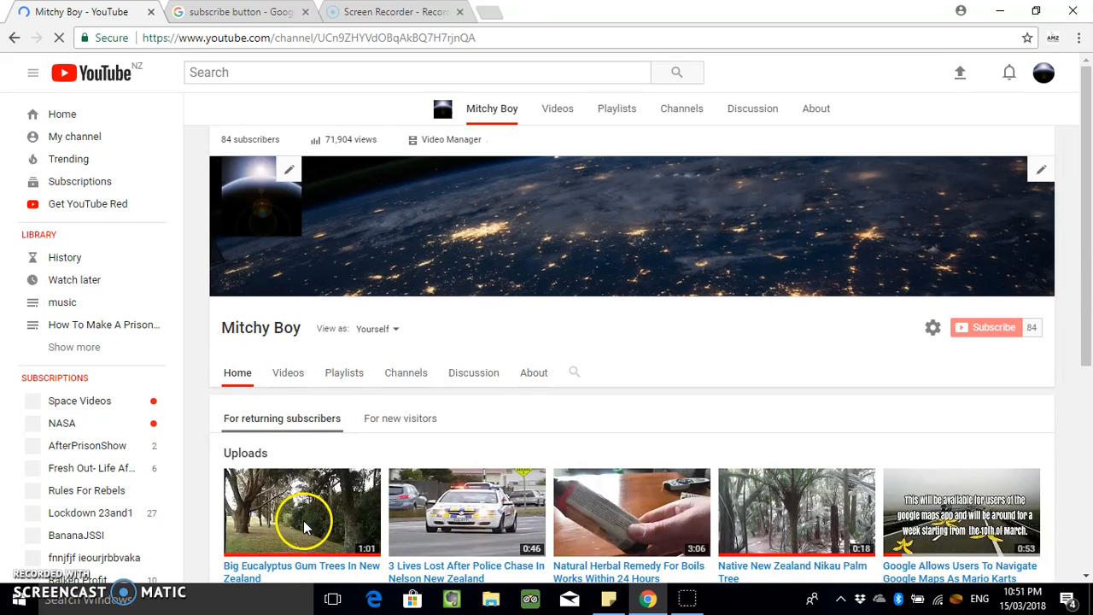
click(288, 528)
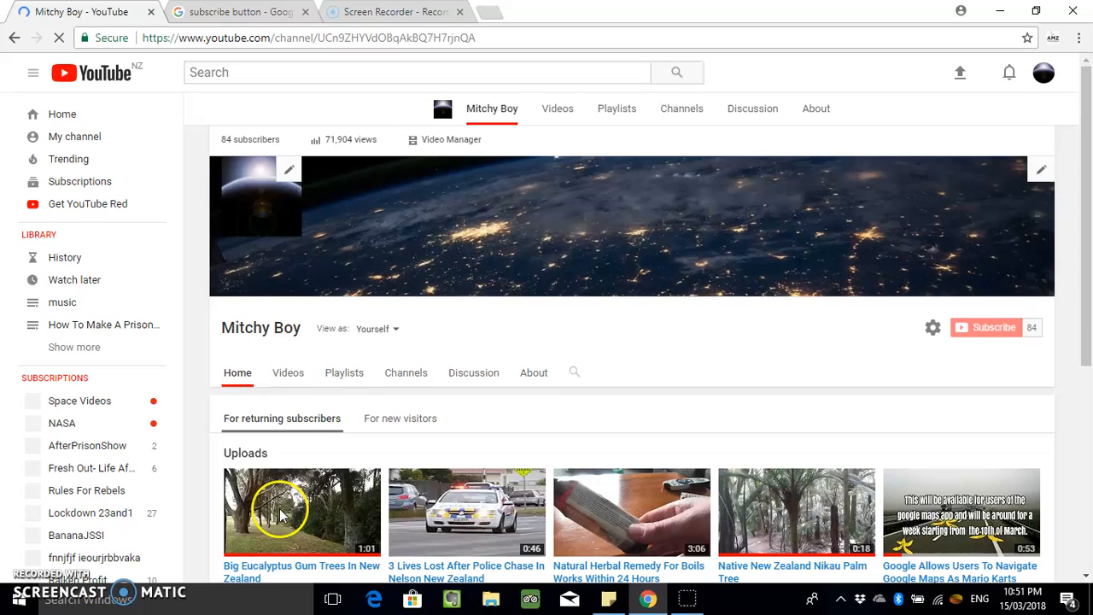
mouse_move(213, 475)
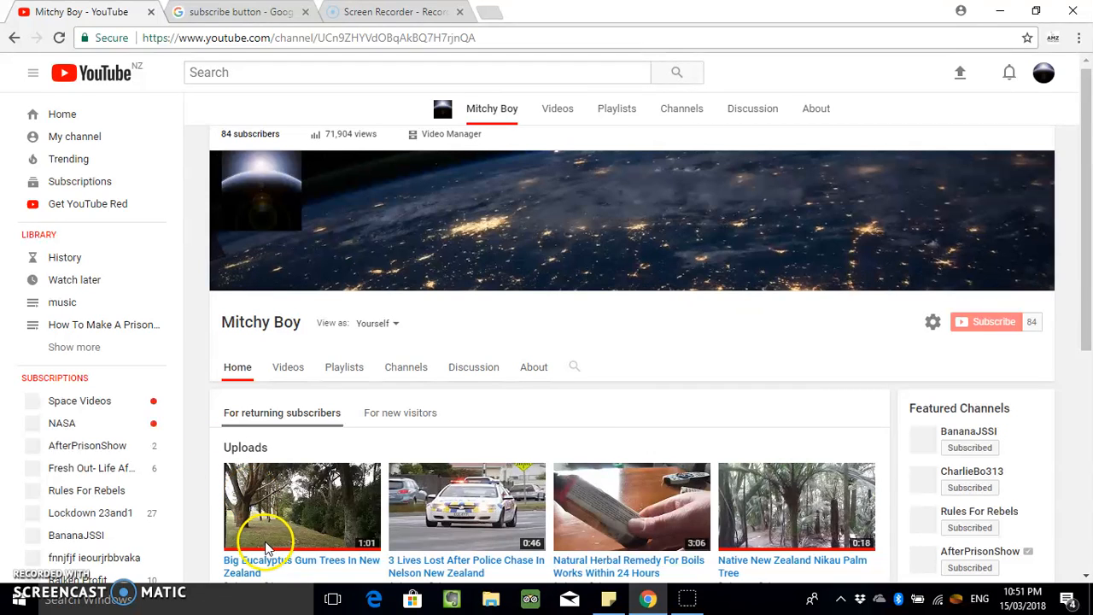
mouse_move(266, 528)
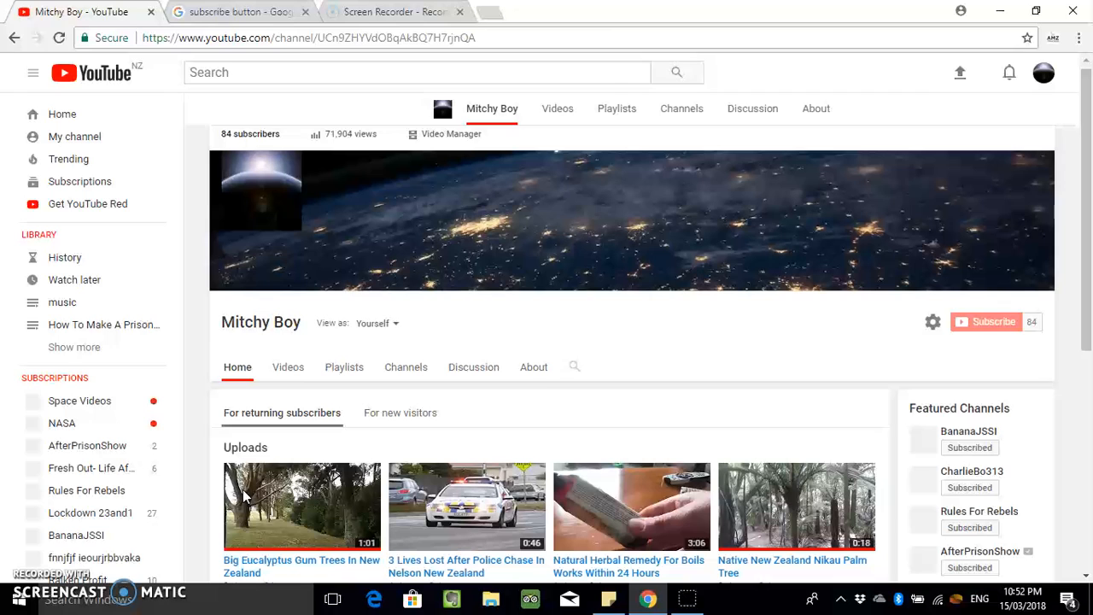
scroll(down, 3)
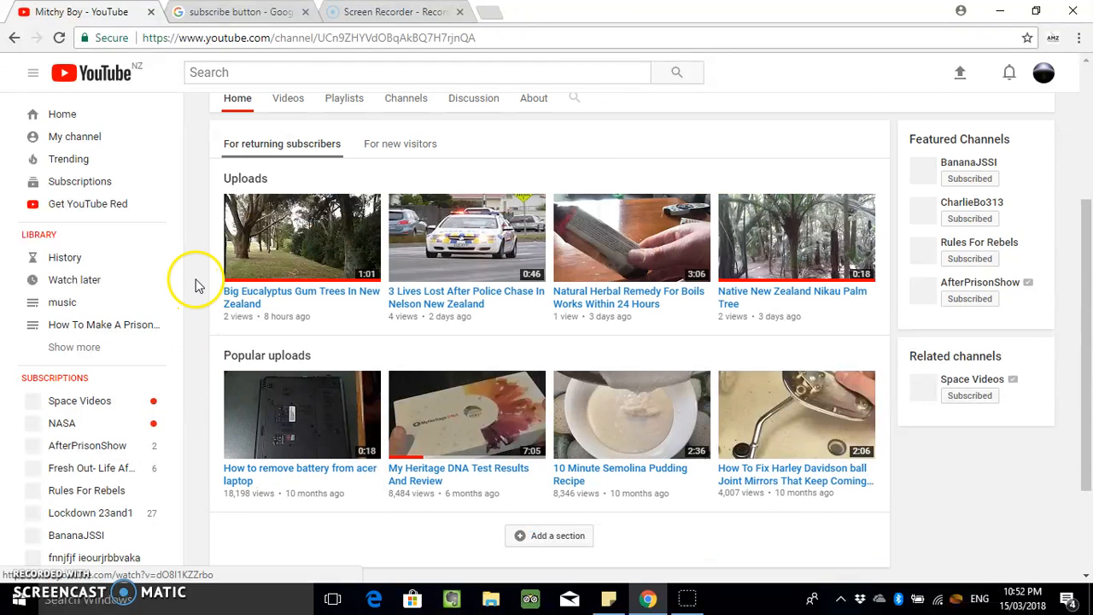
scroll(down, 3)
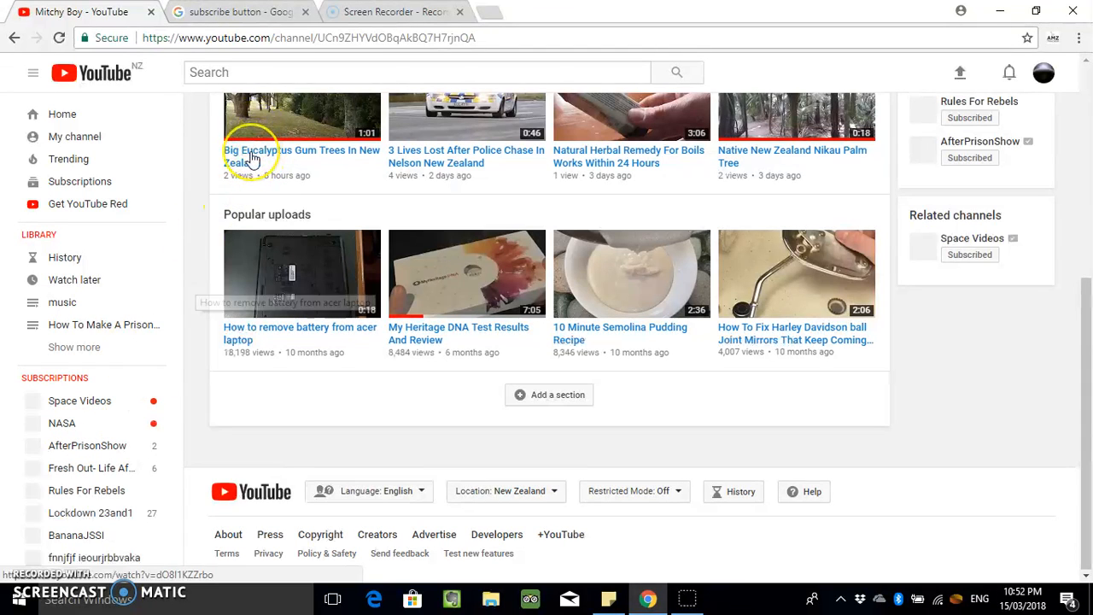
click(252, 157)
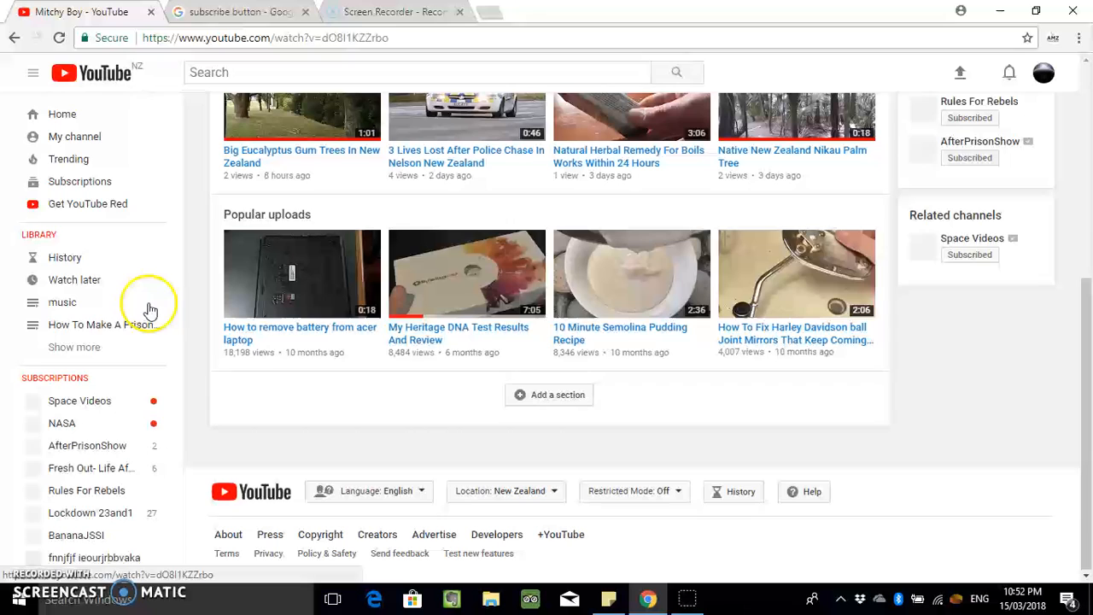